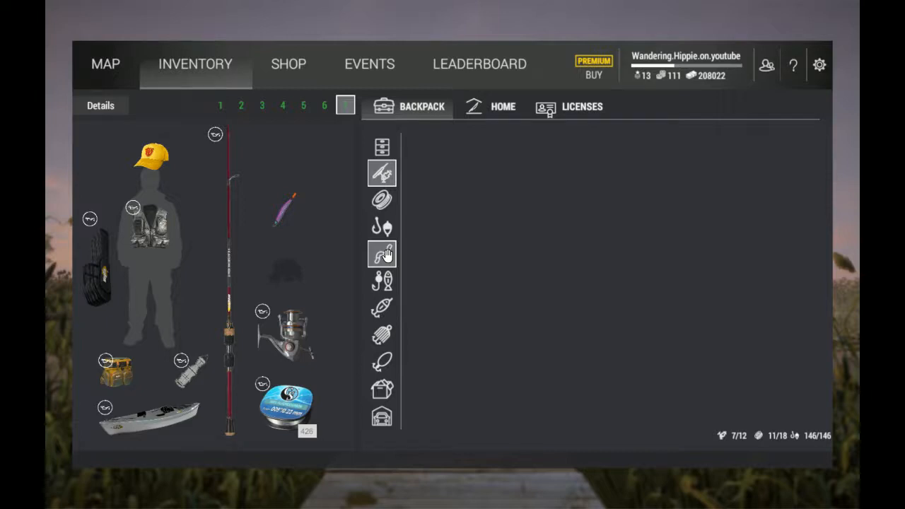
# Compare the ValueCast 6' 6" and JigWinner 8' 10" rigs, ending on the FeatherLight 7' specs
pyautogui.click(101, 105)
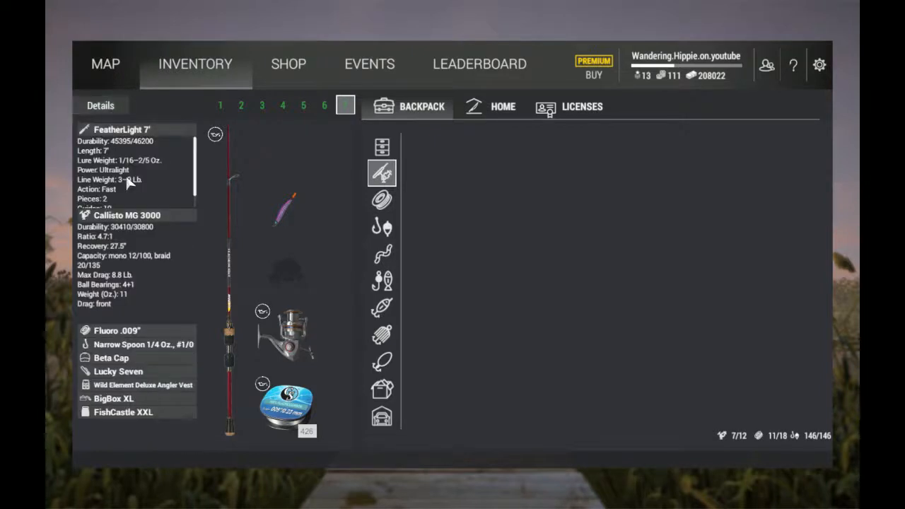
pyautogui.moveTo(254, 310)
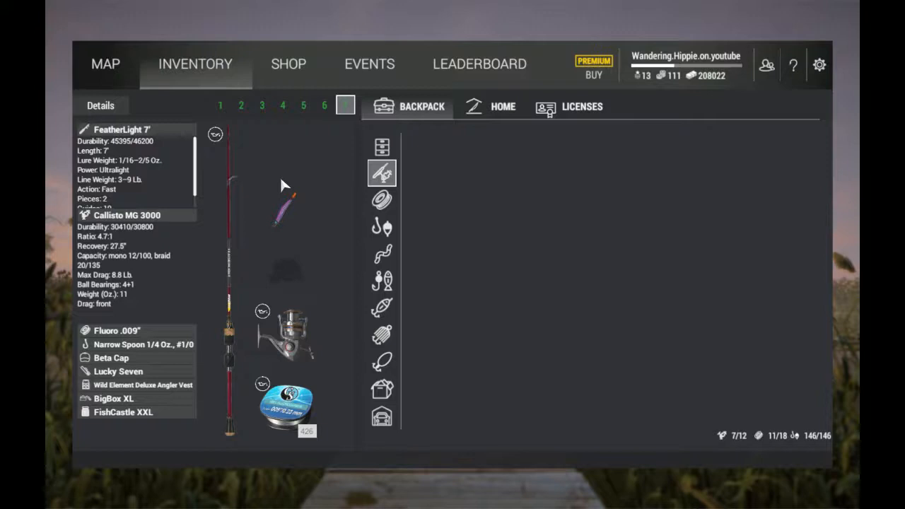
pyautogui.moveTo(156, 271)
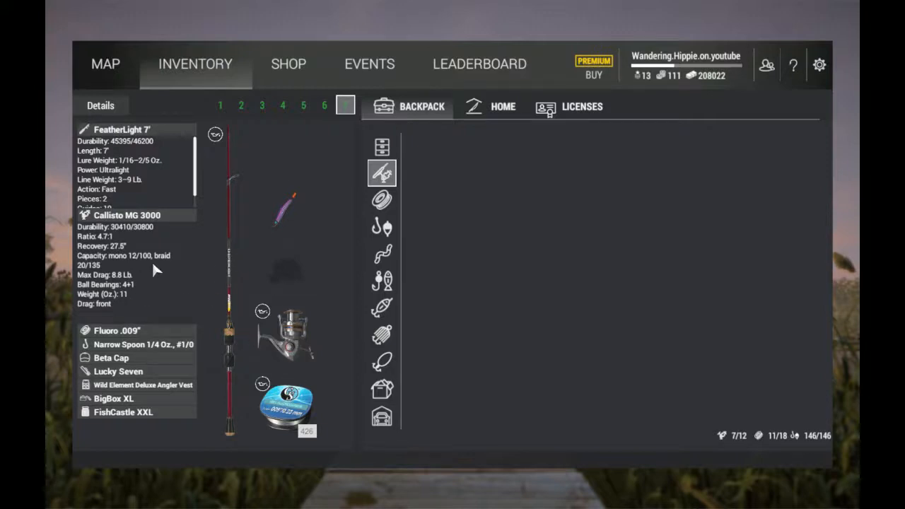
pyautogui.click(282, 105)
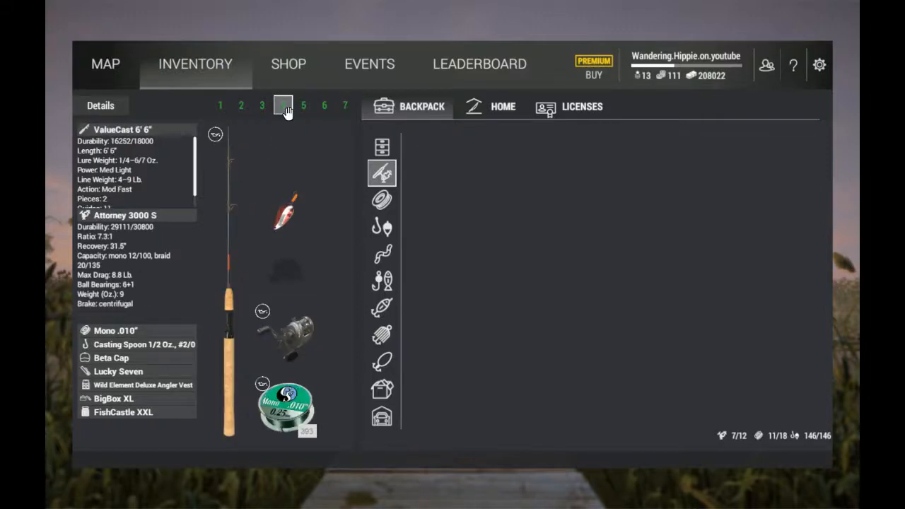
pyautogui.click(345, 105)
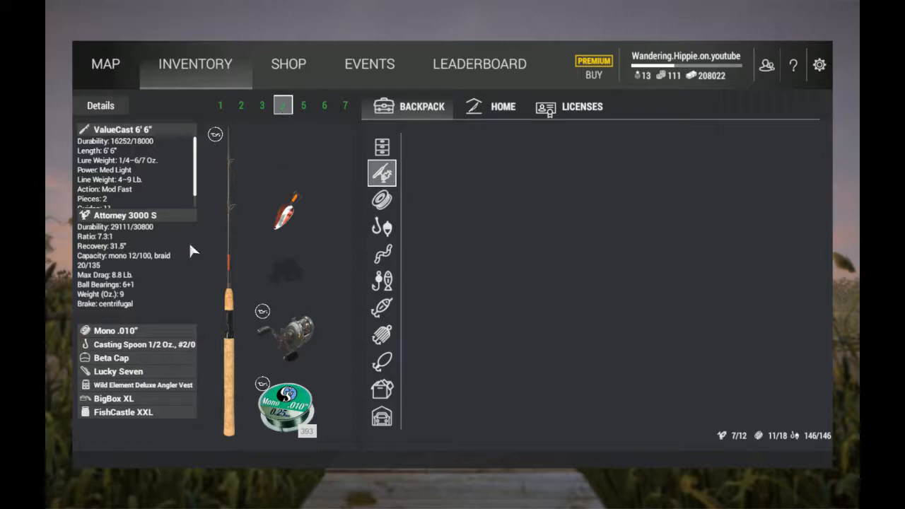
pyautogui.click(283, 105)
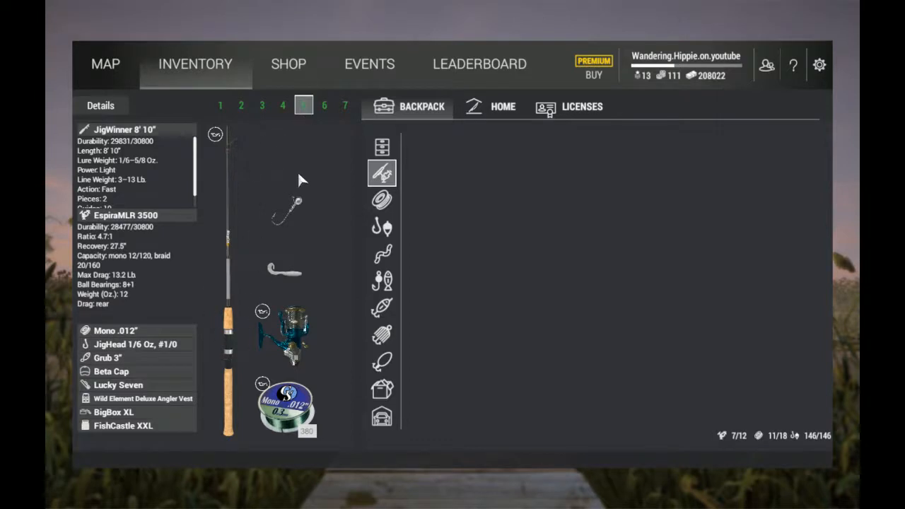
pyautogui.click(324, 106)
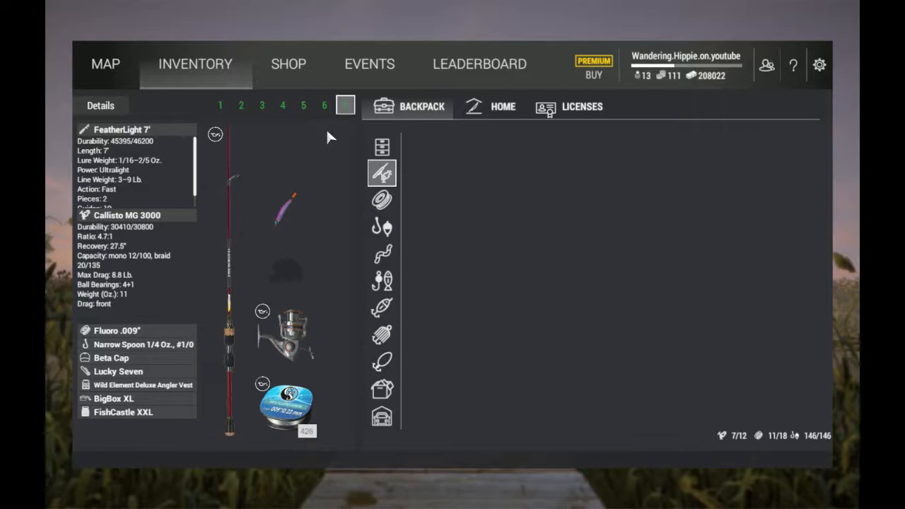
# Check the OmniFloat 14' 10" rig, then return to the Nero 14' 10" float rig
pyautogui.click(220, 106)
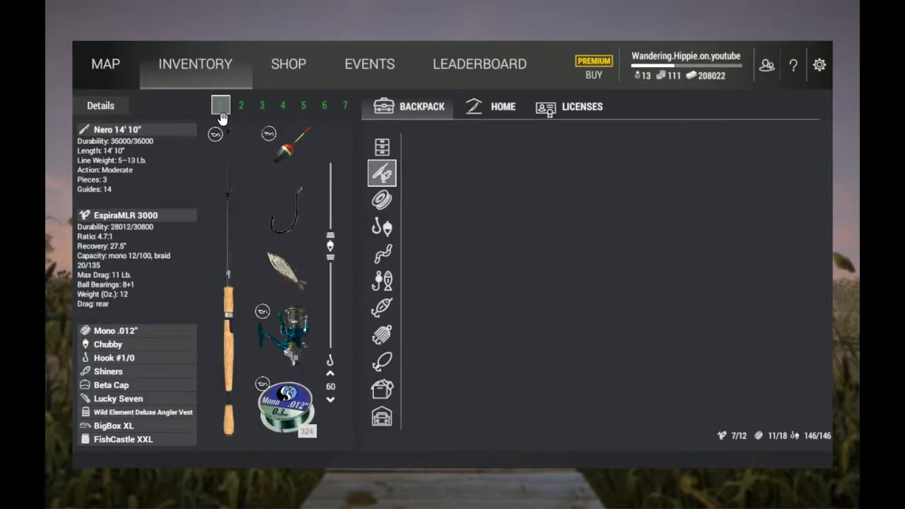
pyautogui.moveTo(324, 144)
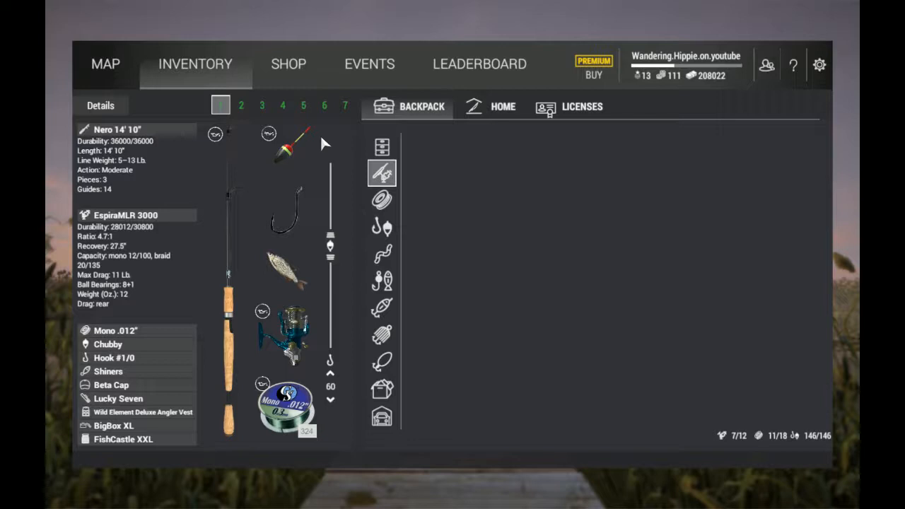
pyautogui.moveTo(225, 192)
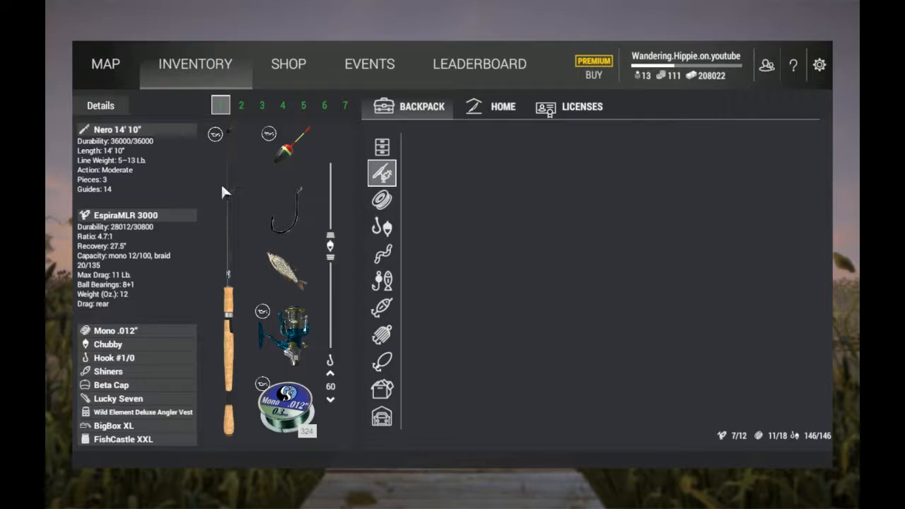
pyautogui.moveTo(262, 329)
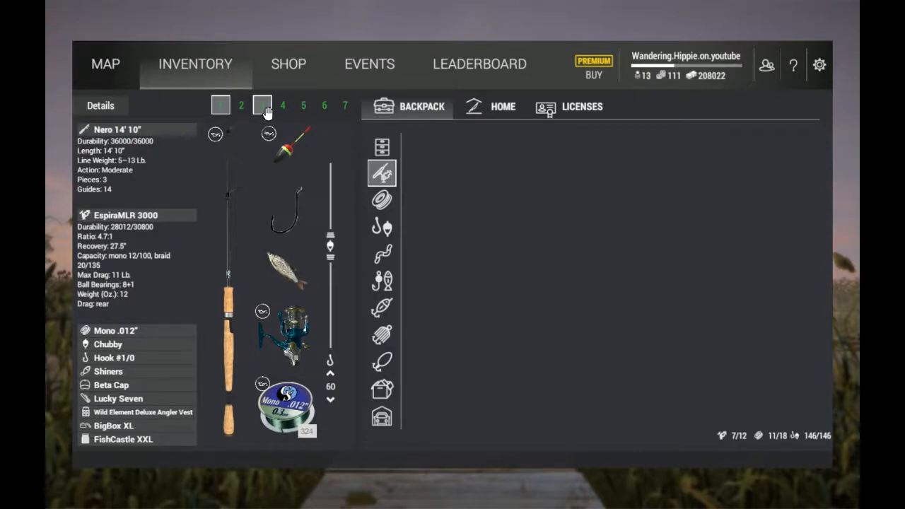
pyautogui.click(262, 105)
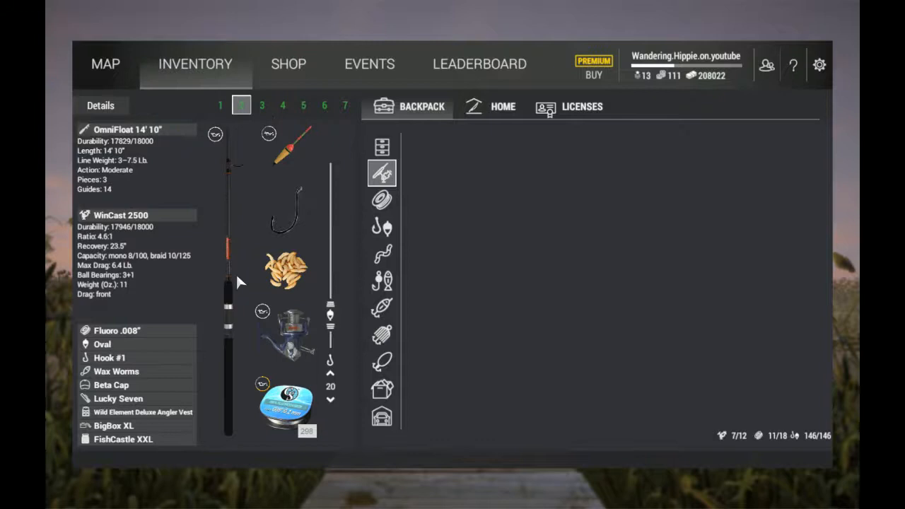
pyautogui.click(220, 105)
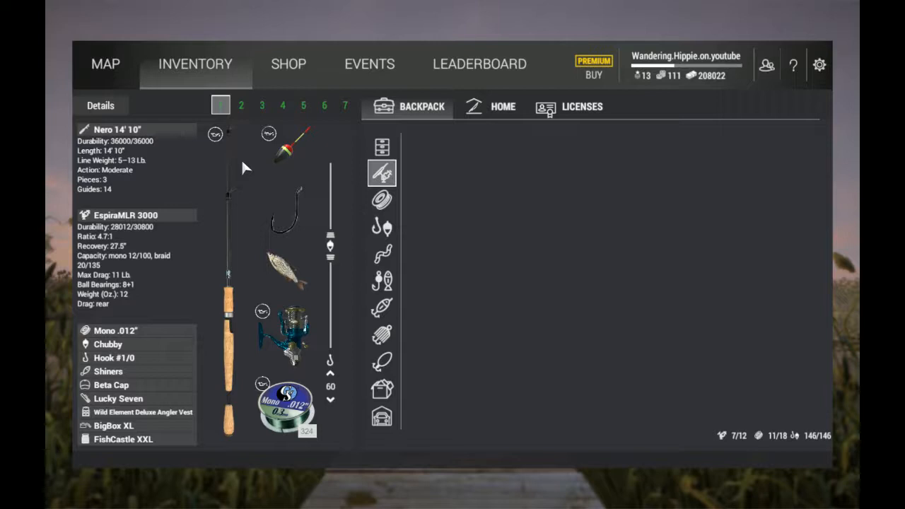
pyautogui.moveTo(491, 231)
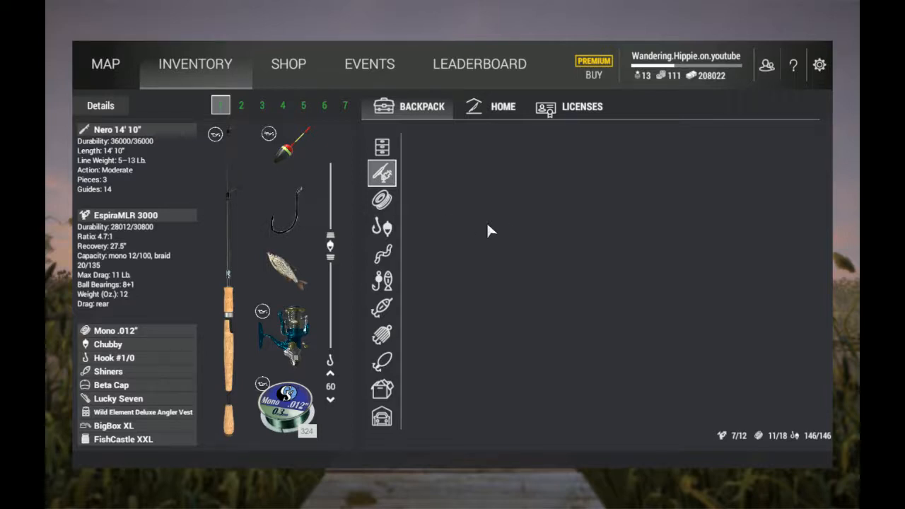
# List the backpack's spoons and spinners with the ValueCast 6' 6" rig selected
pyautogui.click(382, 362)
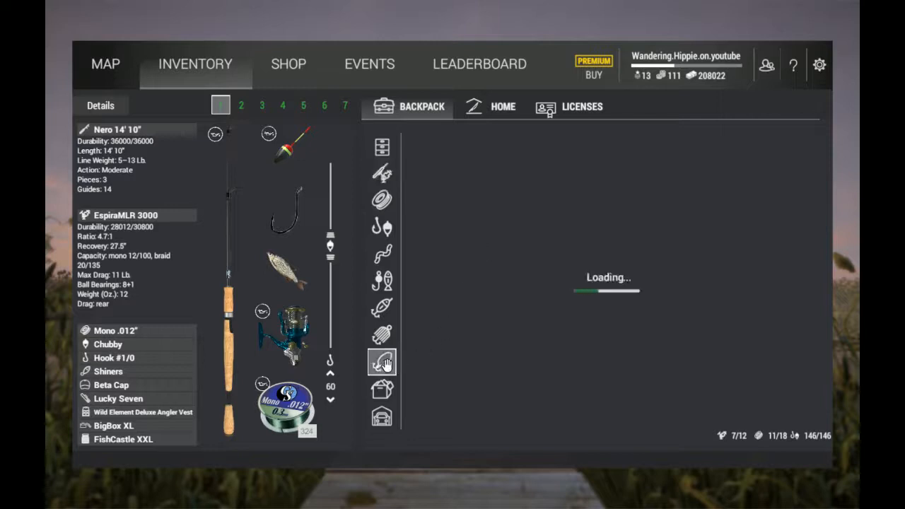
pyautogui.click(382, 363)
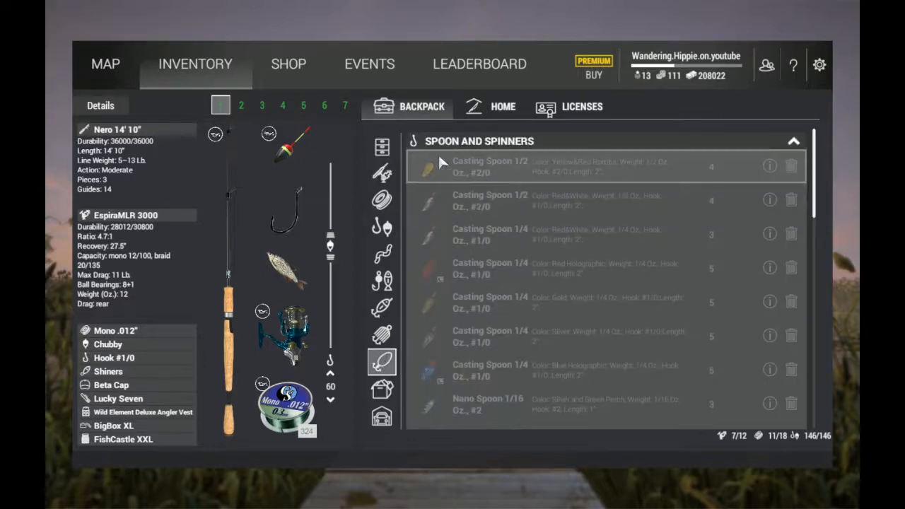
pyautogui.click(282, 104)
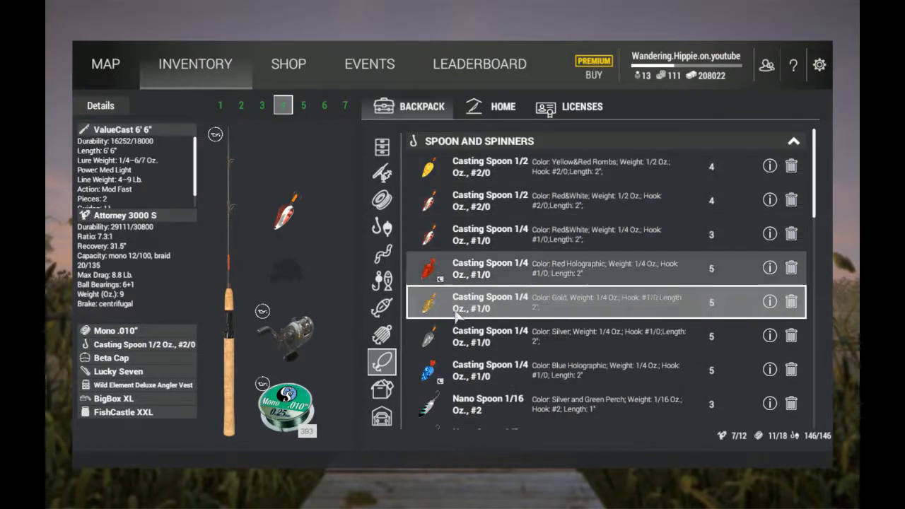
# Scroll the lure list, view the Santa's Sleigh Kayak at home, then show hard baits
pyautogui.click(601, 166)
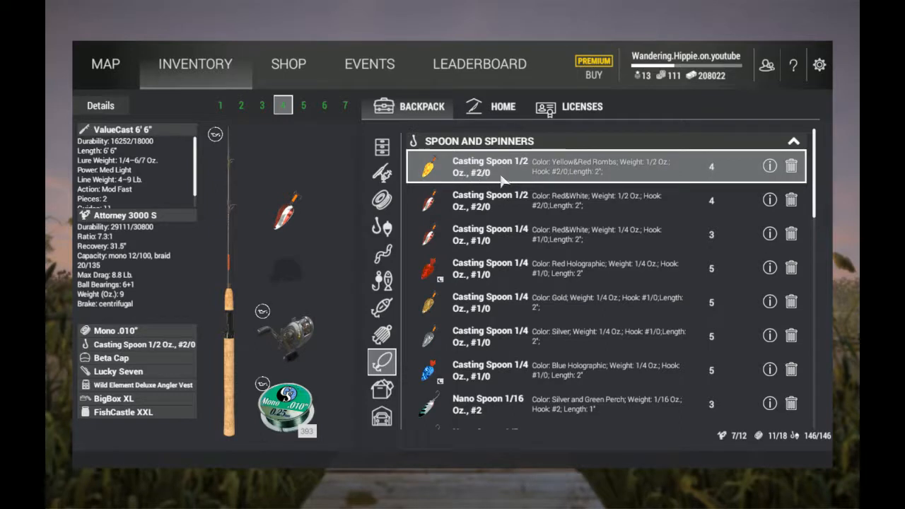
pyautogui.scroll(-3)
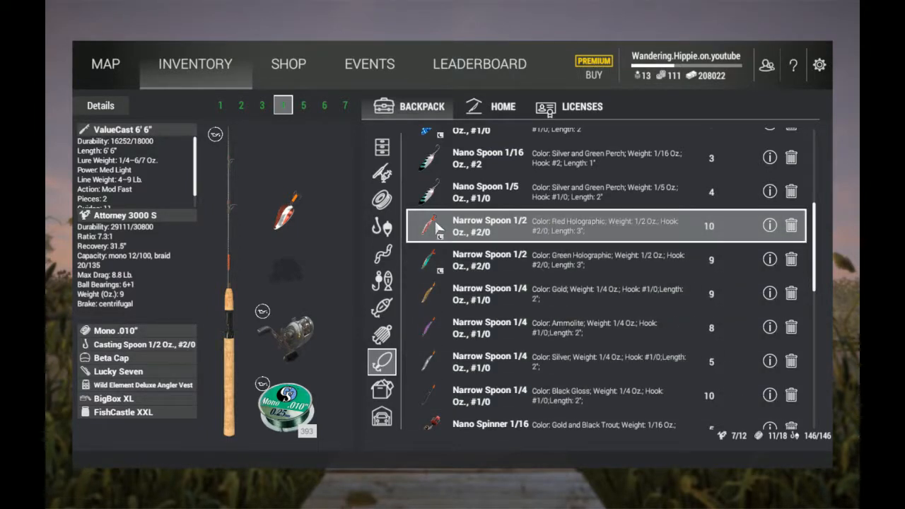
pyautogui.scroll(-3)
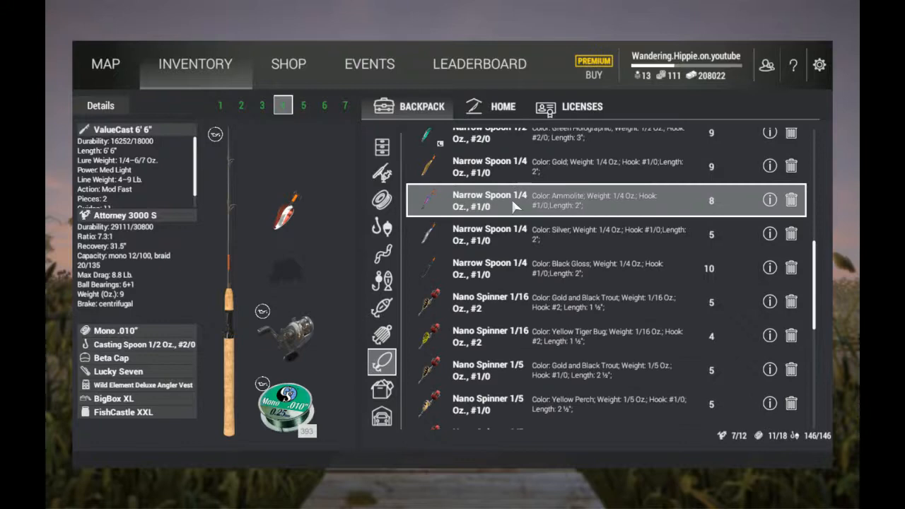
pyautogui.scroll(-3)
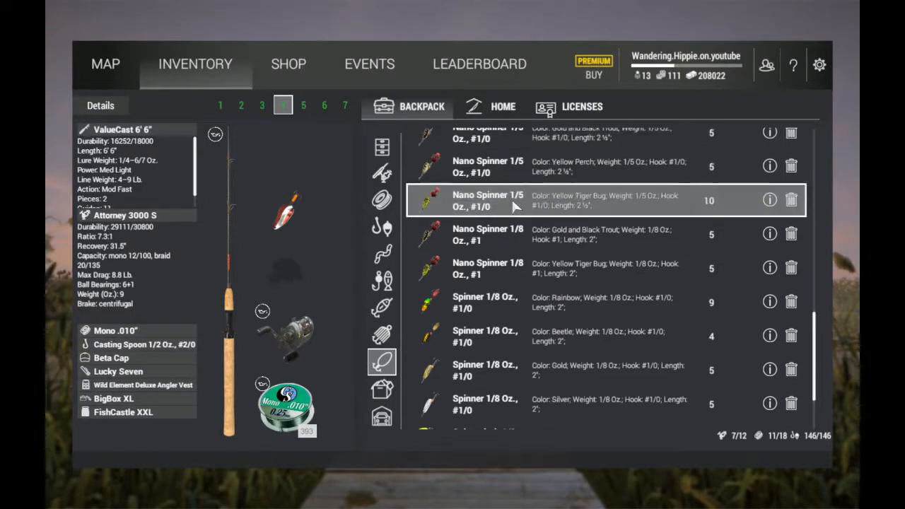
pyautogui.scroll(-3)
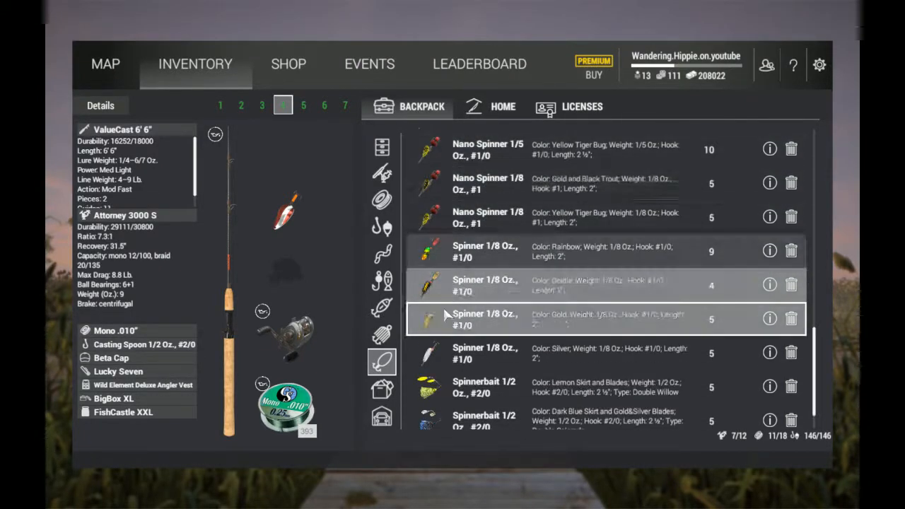
pyautogui.scroll(-3)
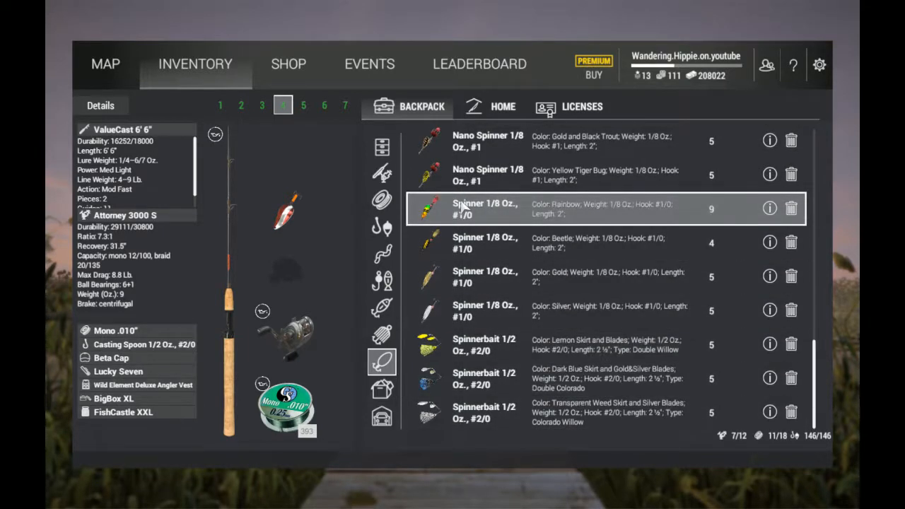
pyautogui.click(503, 106)
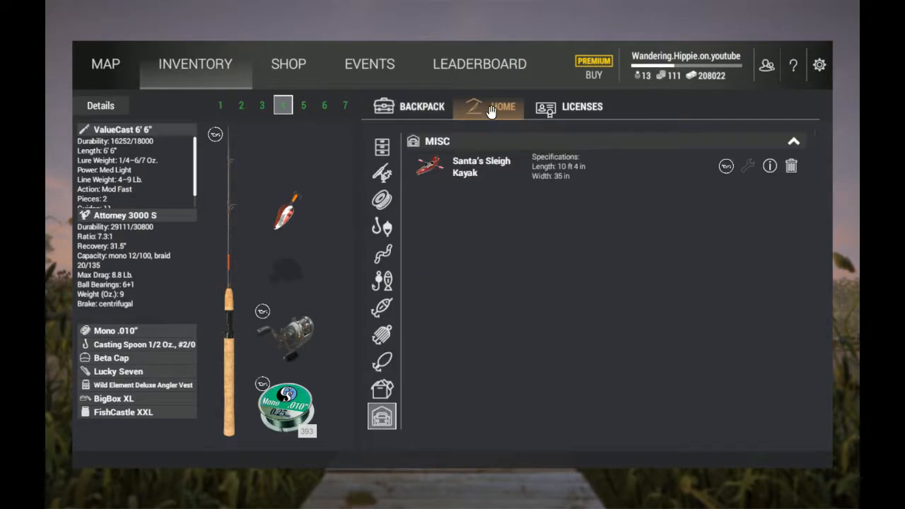
pyautogui.click(382, 362)
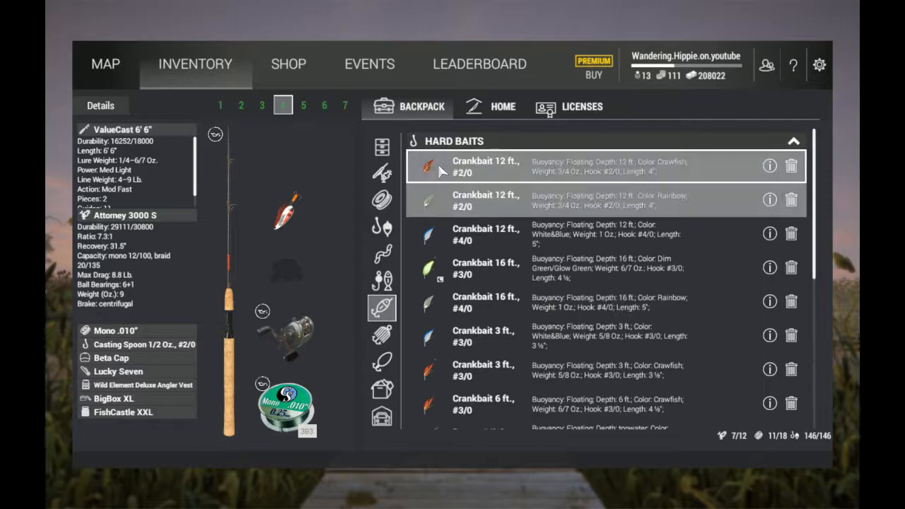
pyautogui.scroll(-3)
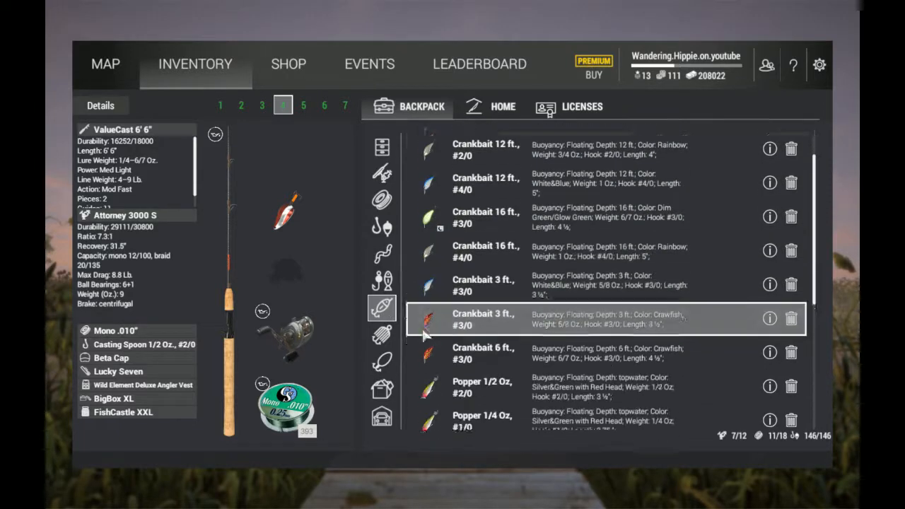
pyautogui.scroll(-3)
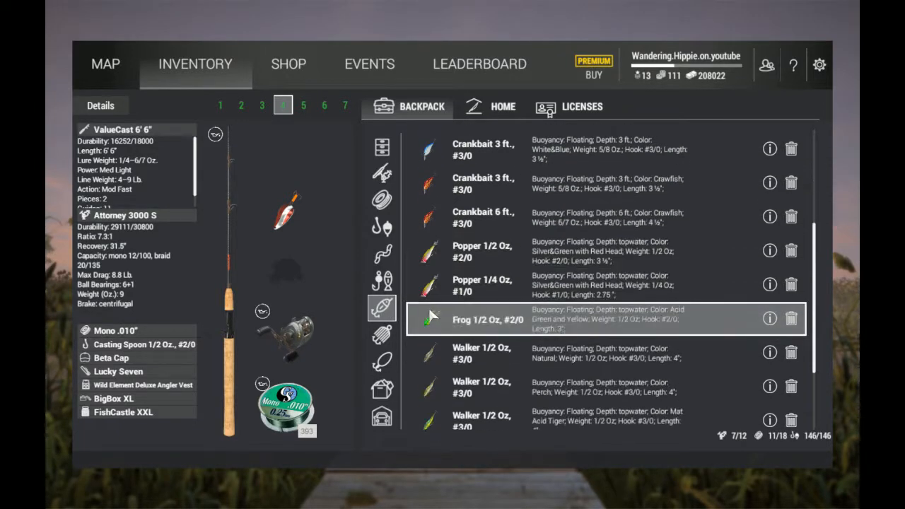
pyautogui.scroll(-3)
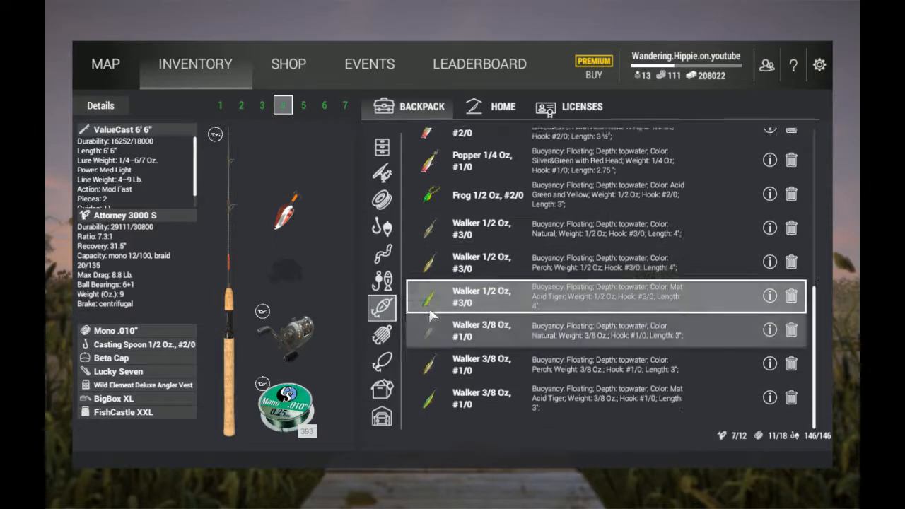
pyautogui.scroll(3)
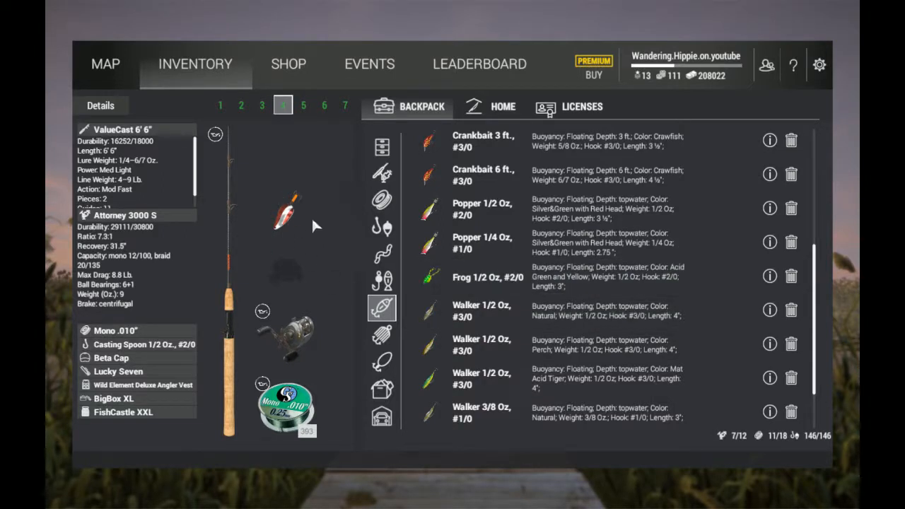
pyautogui.moveTo(335, 220)
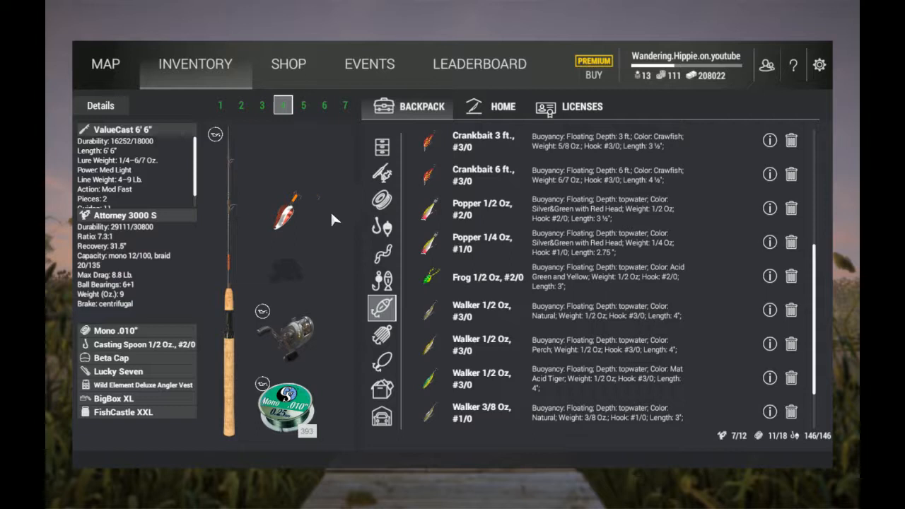
pyautogui.click(382, 281)
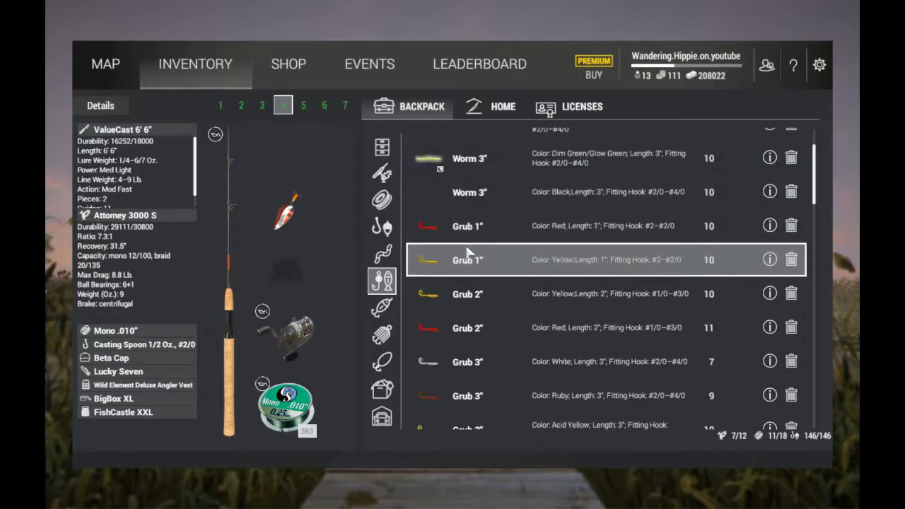
pyautogui.scroll(-3)
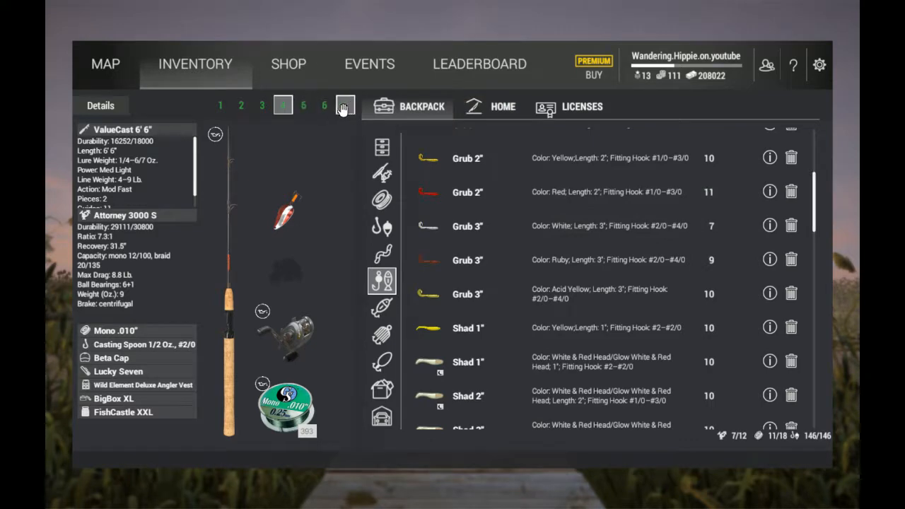
# Open the shop's Tools & Equipment keepnet catalogue
pyautogui.click(289, 65)
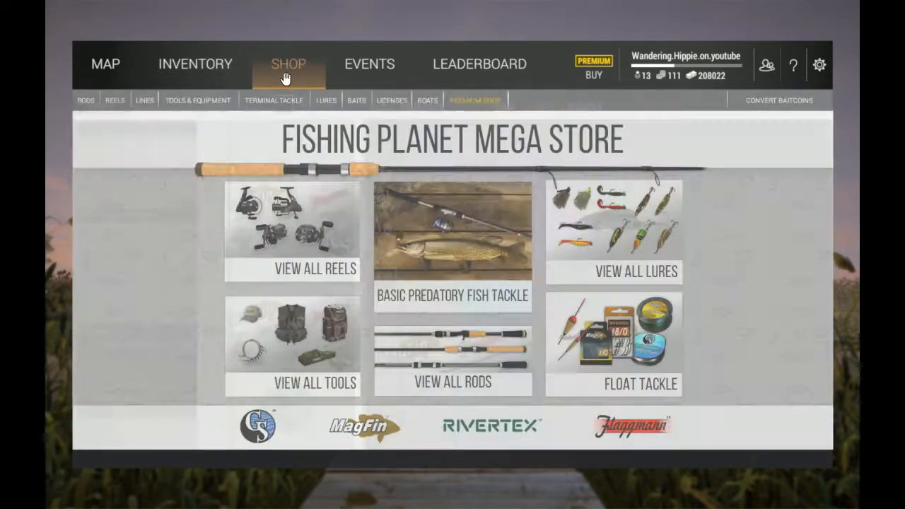
pyautogui.click(144, 99)
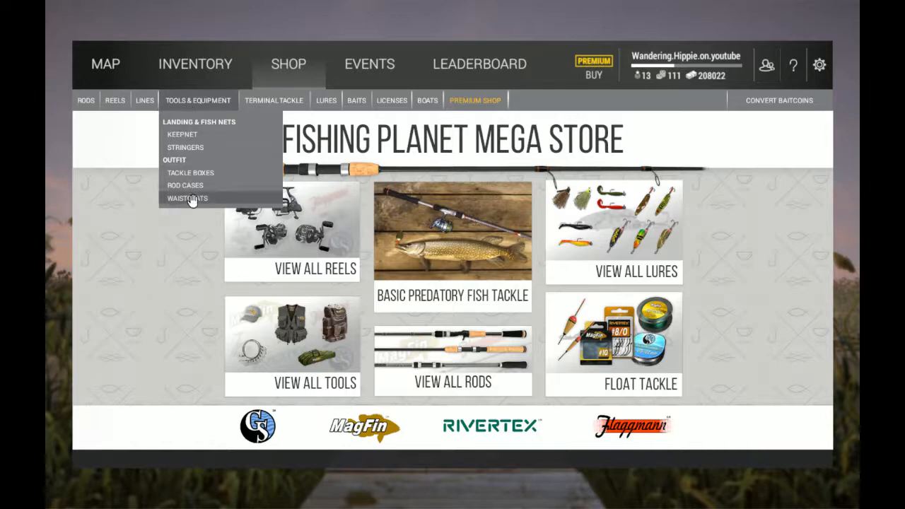
pyautogui.moveTo(182, 135)
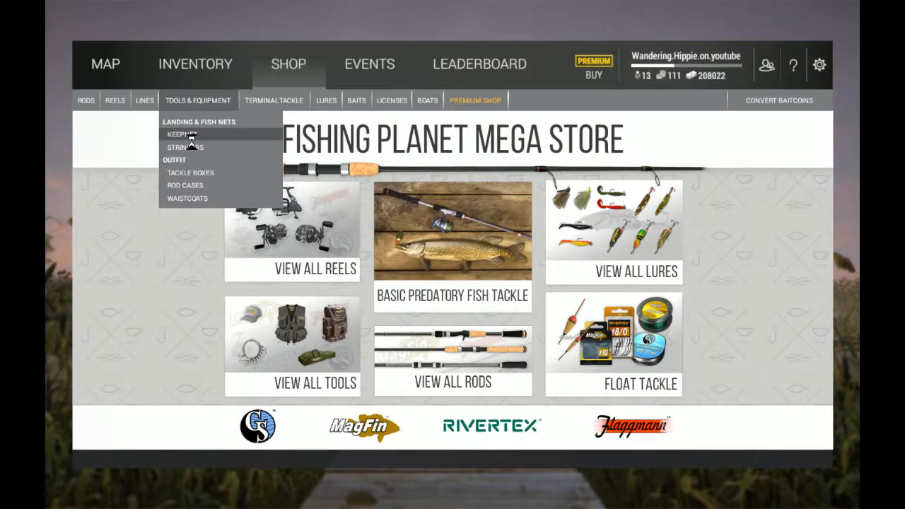
pyautogui.click(182, 134)
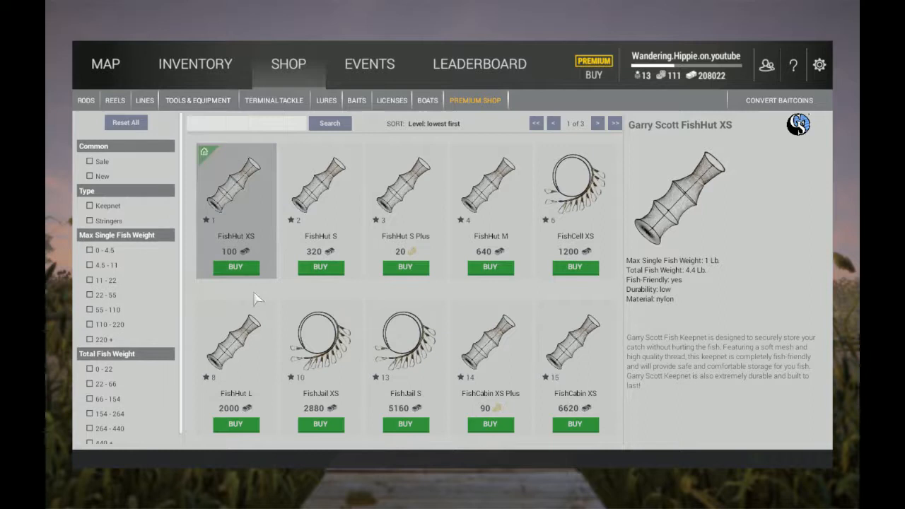
# Inspect the FishJail S and FishCabin XS, then page on to the MagFin FishJail M stringer
pyautogui.click(406, 347)
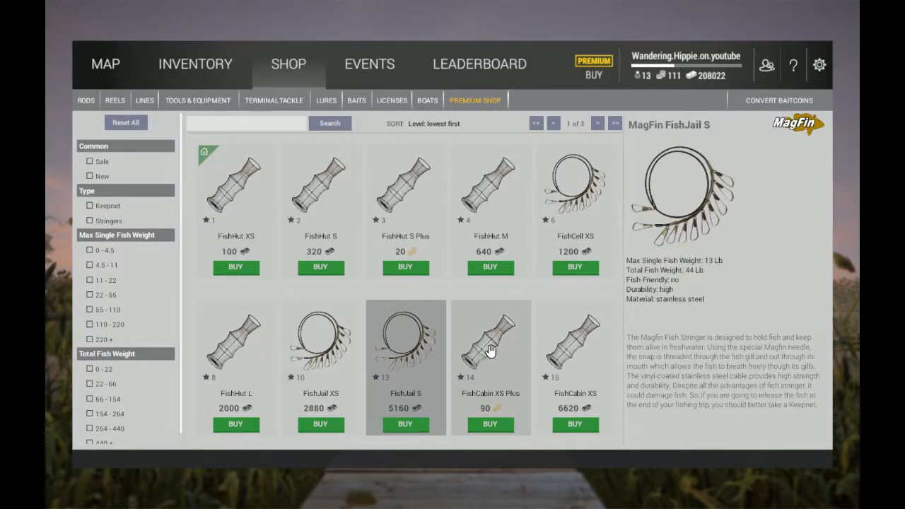
pyautogui.click(575, 347)
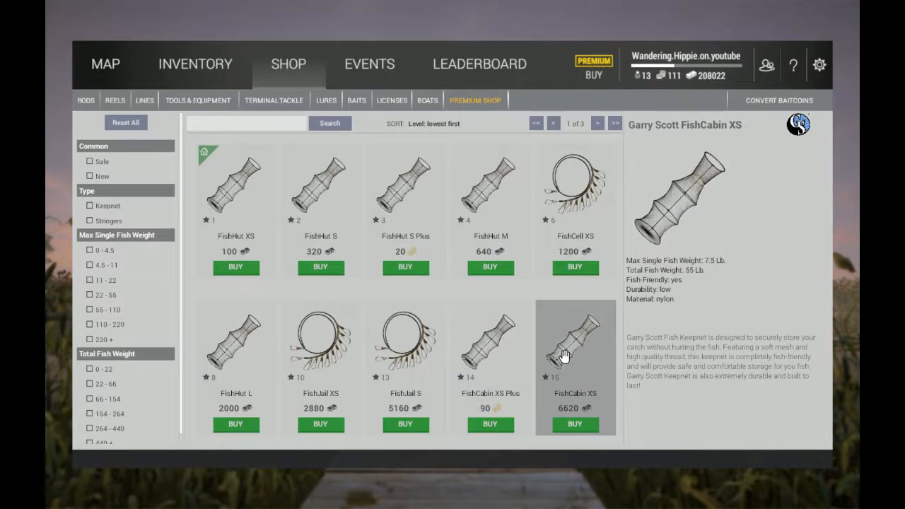
pyautogui.moveTo(563, 334)
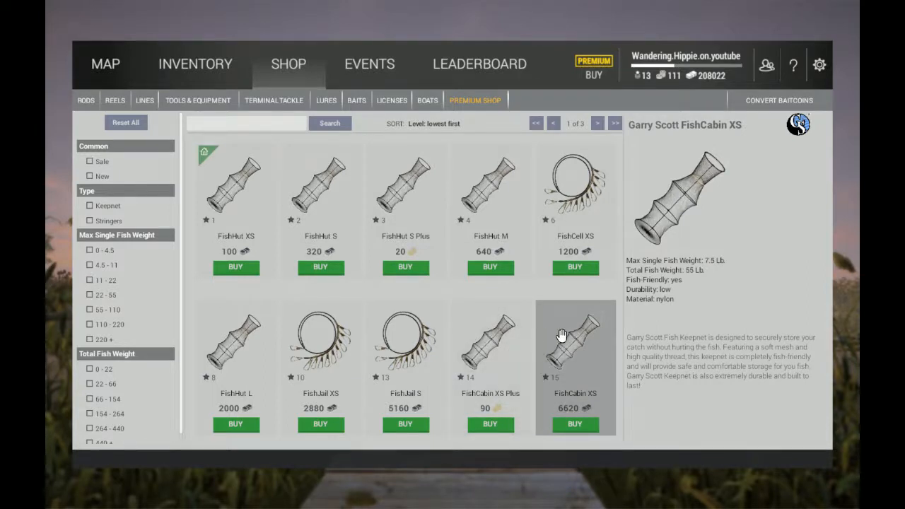
pyautogui.click(235, 346)
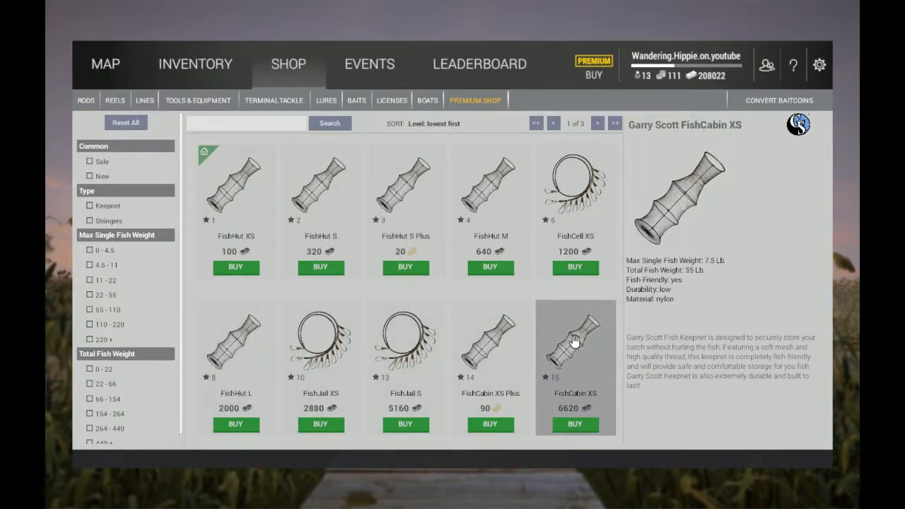
pyautogui.moveTo(571, 325)
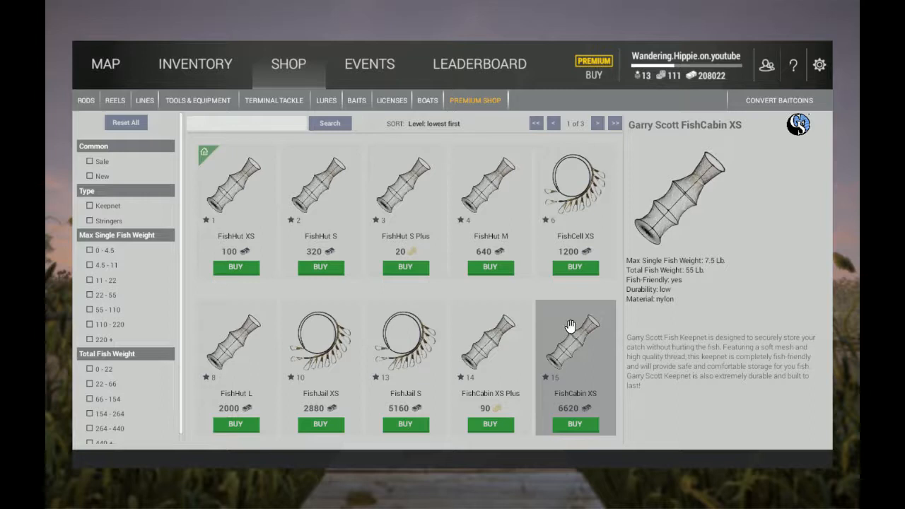
pyautogui.click(598, 123)
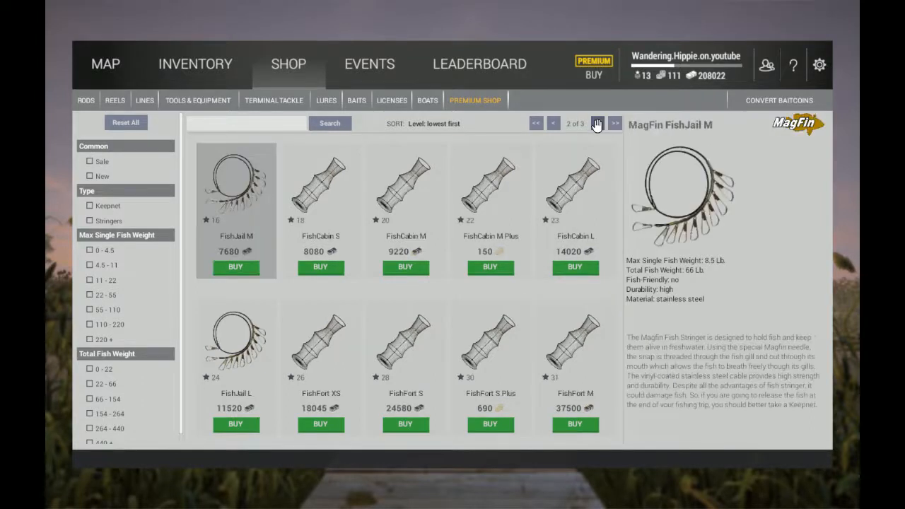
pyautogui.moveTo(233, 212)
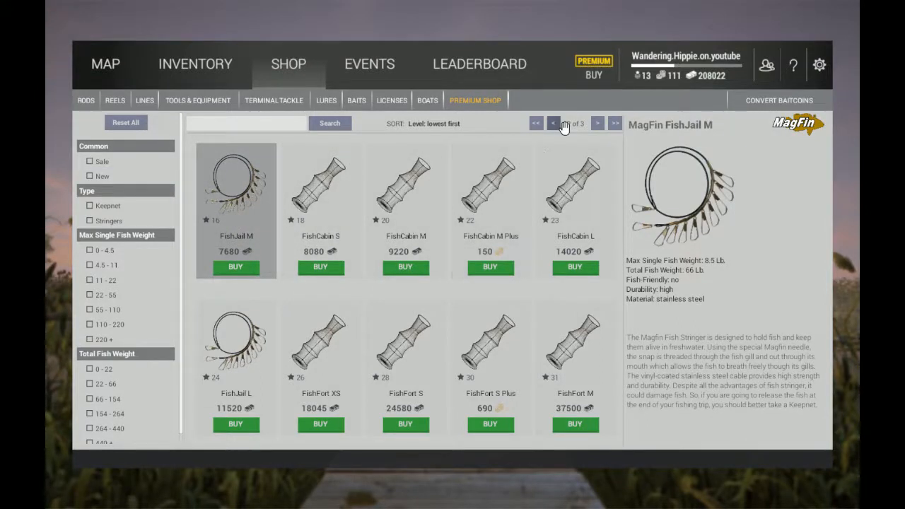
pyautogui.click(554, 123)
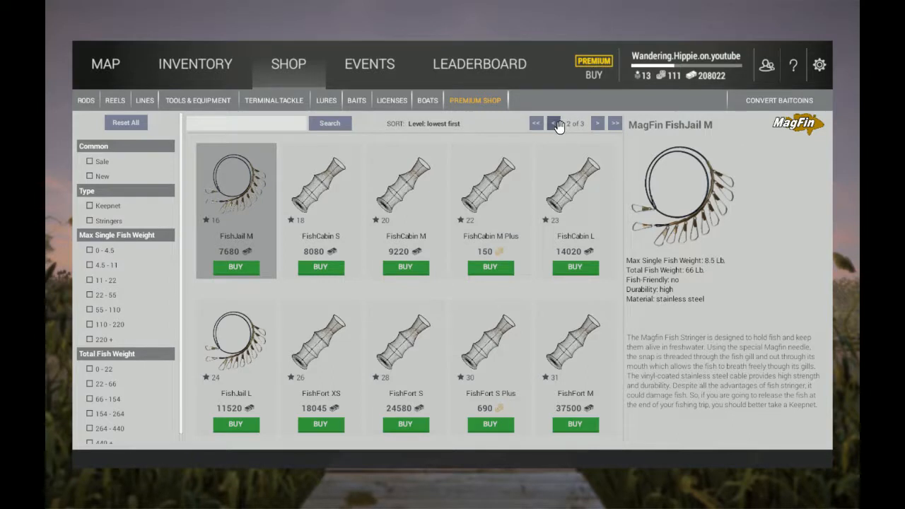
pyautogui.moveTo(196, 64)
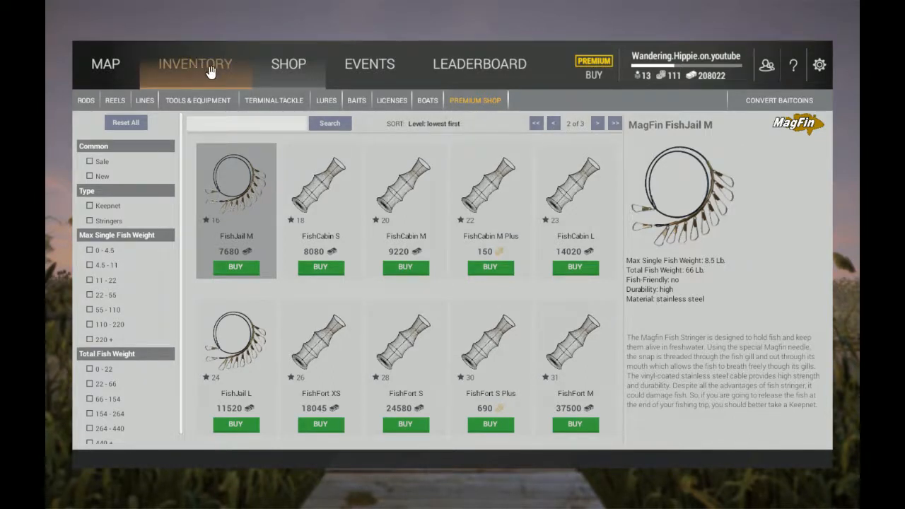
pyautogui.click(357, 100)
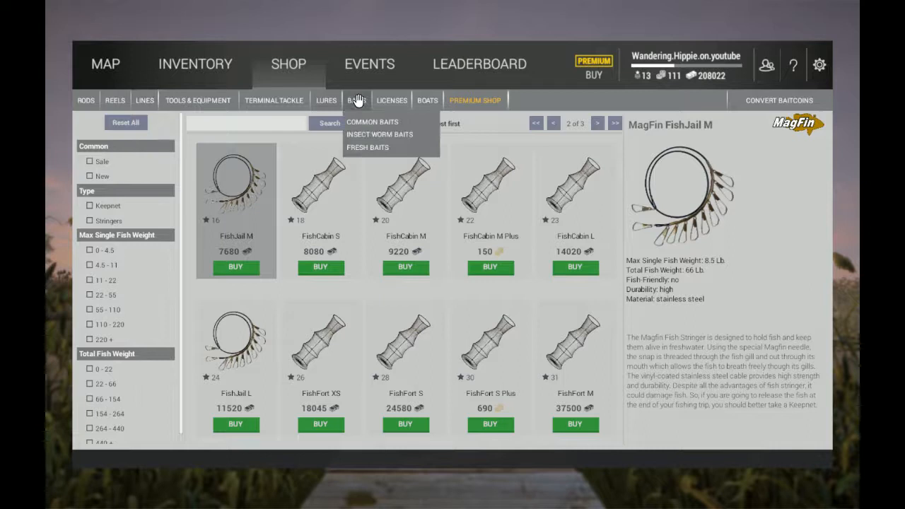
# Page through both crankbait pages, then bring up the spoons catalogue
pyautogui.click(326, 99)
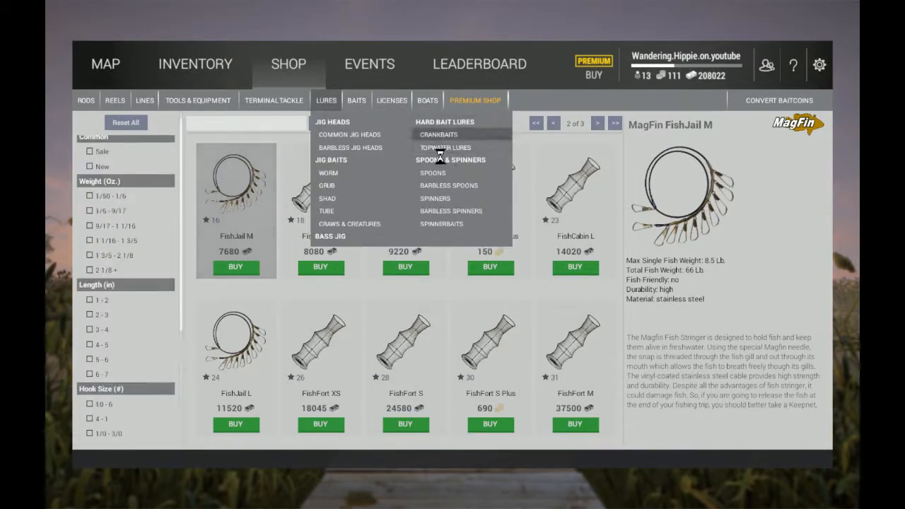
pyautogui.click(438, 135)
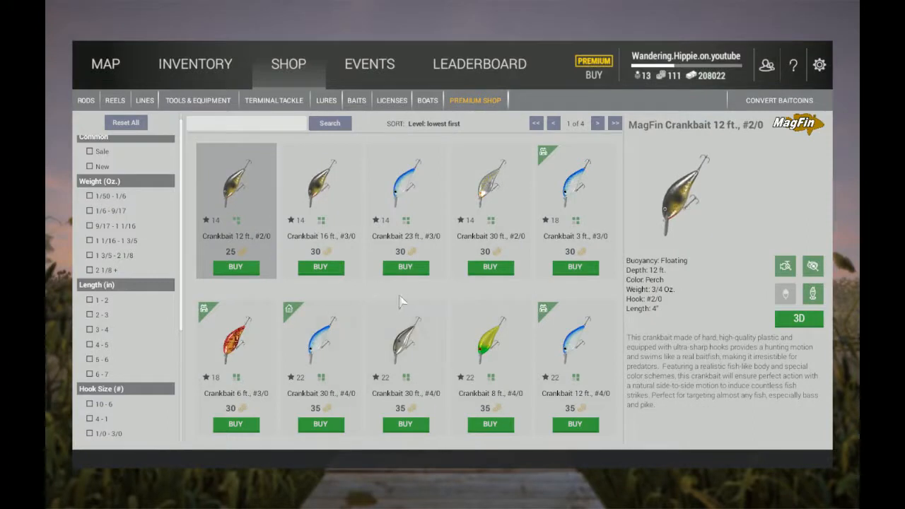
pyautogui.moveTo(584, 293)
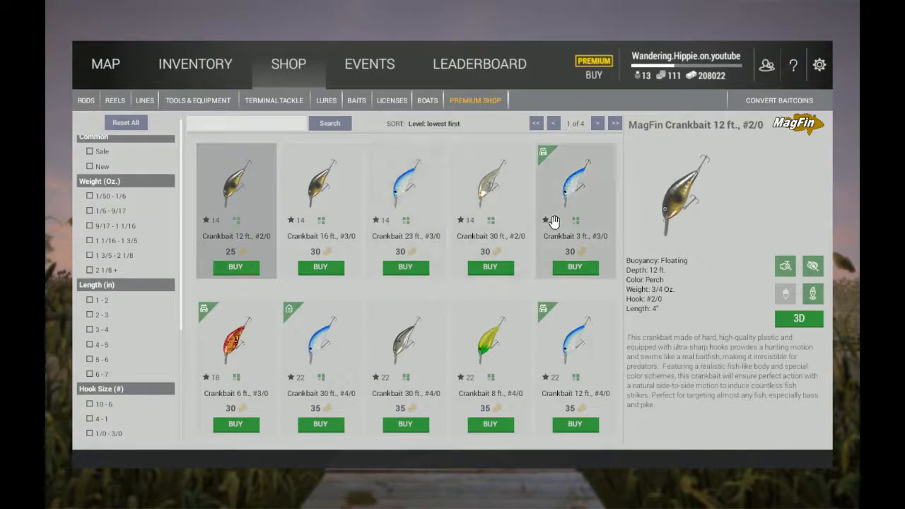
pyautogui.click(597, 123)
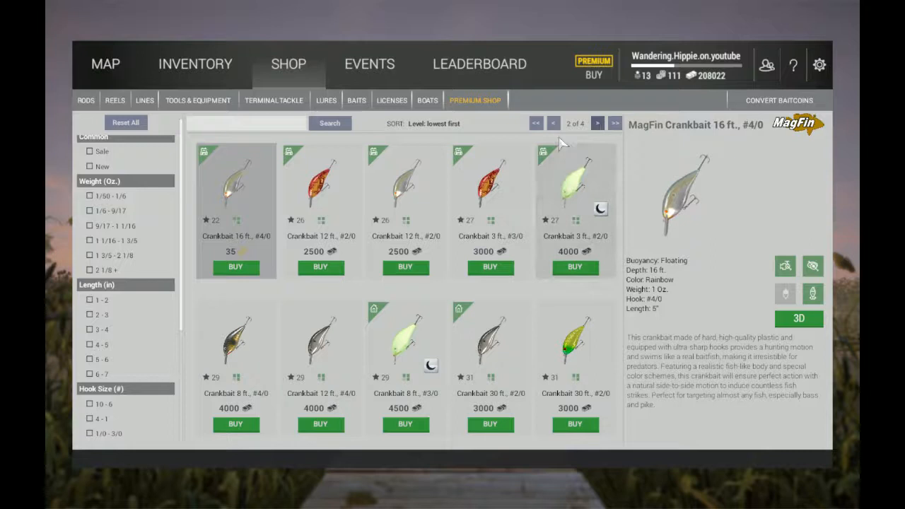
pyautogui.click(554, 123)
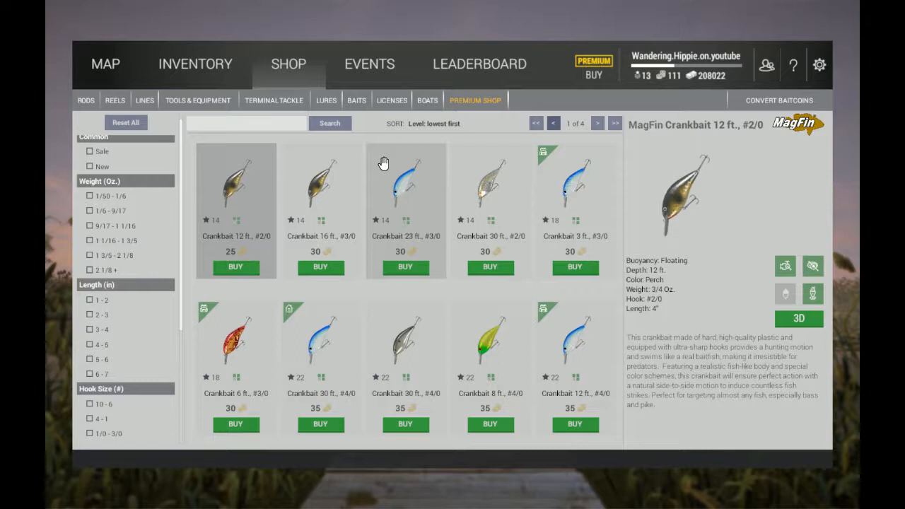
pyautogui.moveTo(283, 150)
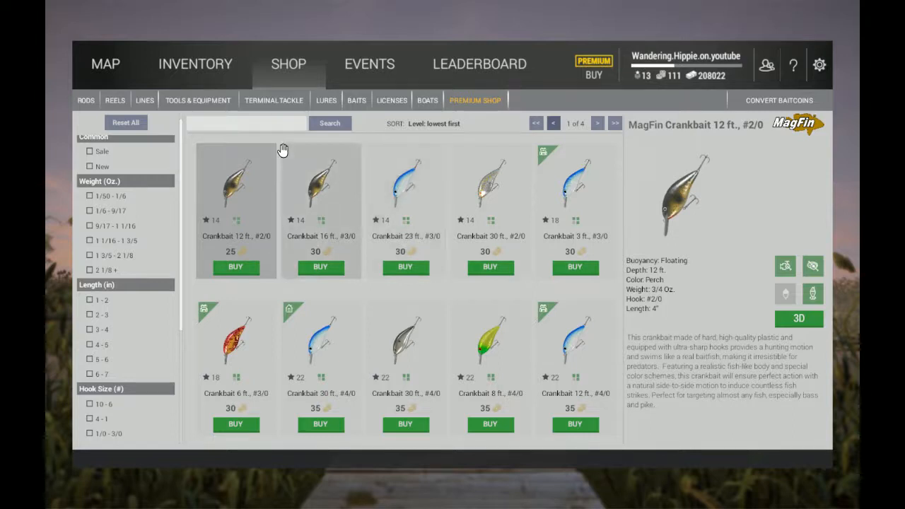
pyautogui.click(326, 100)
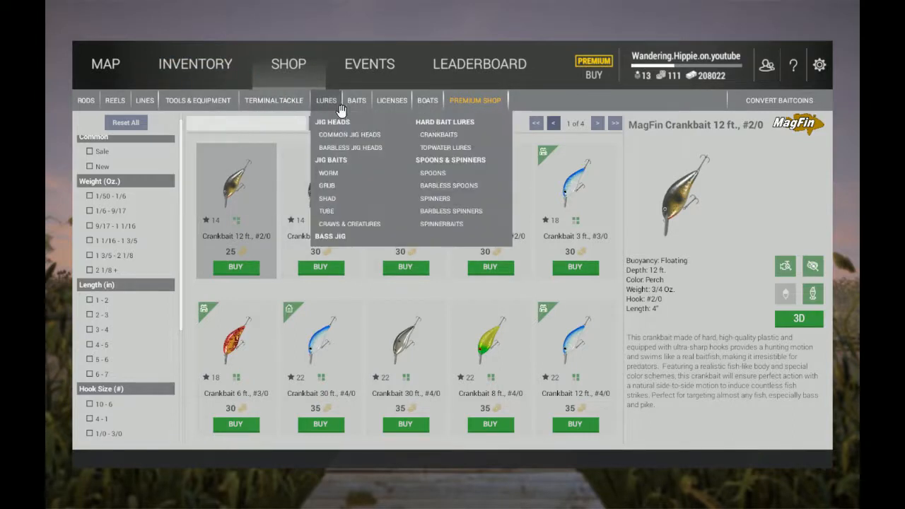
pyautogui.moveTo(433, 173)
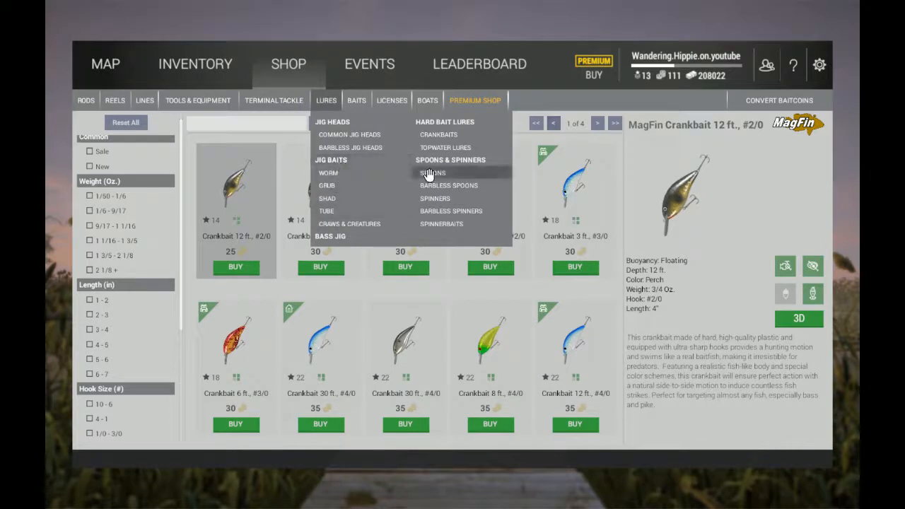
pyautogui.click(433, 173)
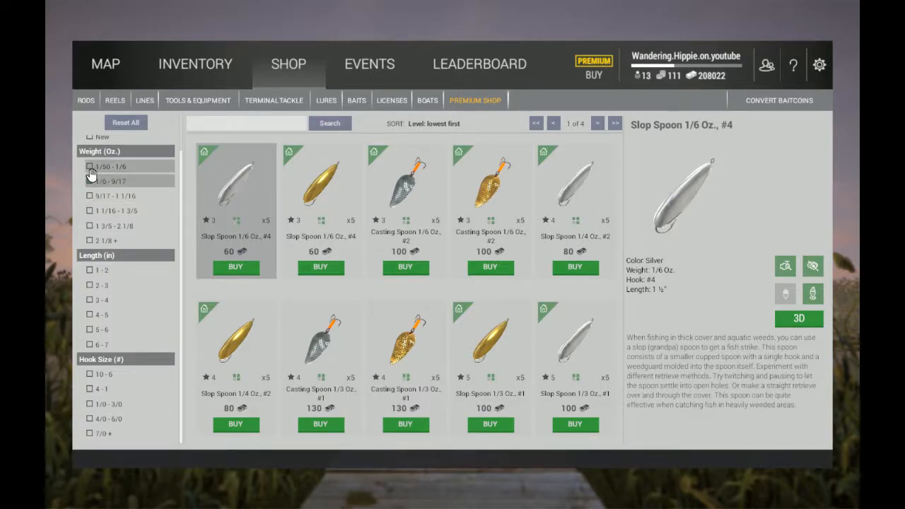
# Filter spoons to 1/6–9/17 oz, reach page 3, and view the Casting Spoon 1/2 Oz., #2/0
pyautogui.click(89, 166)
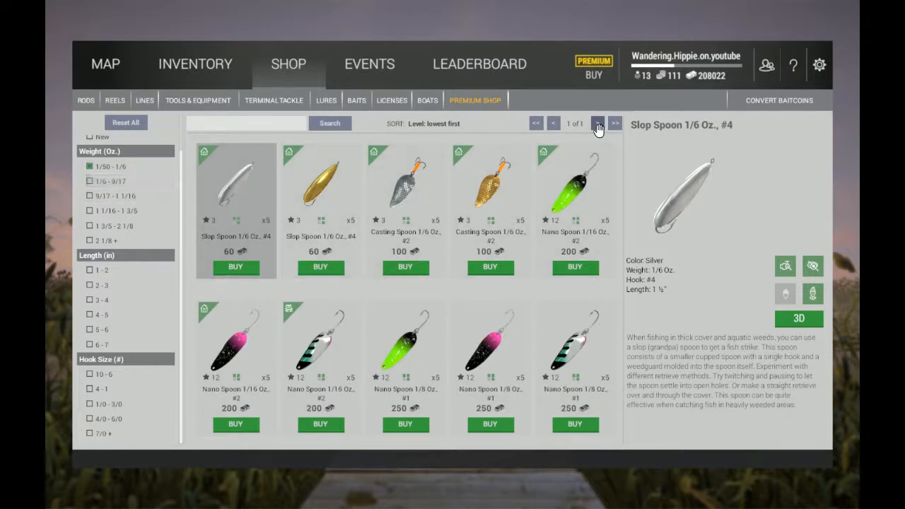
pyautogui.moveTo(92, 170)
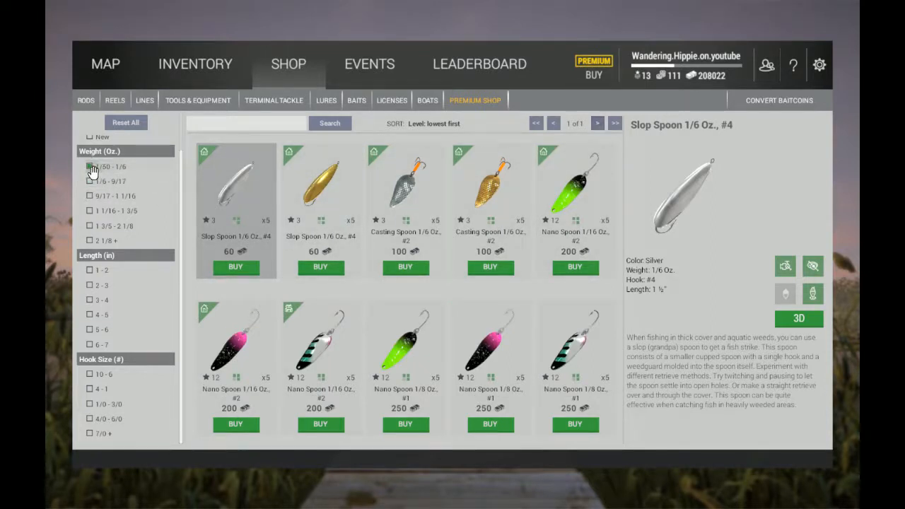
pyautogui.click(92, 181)
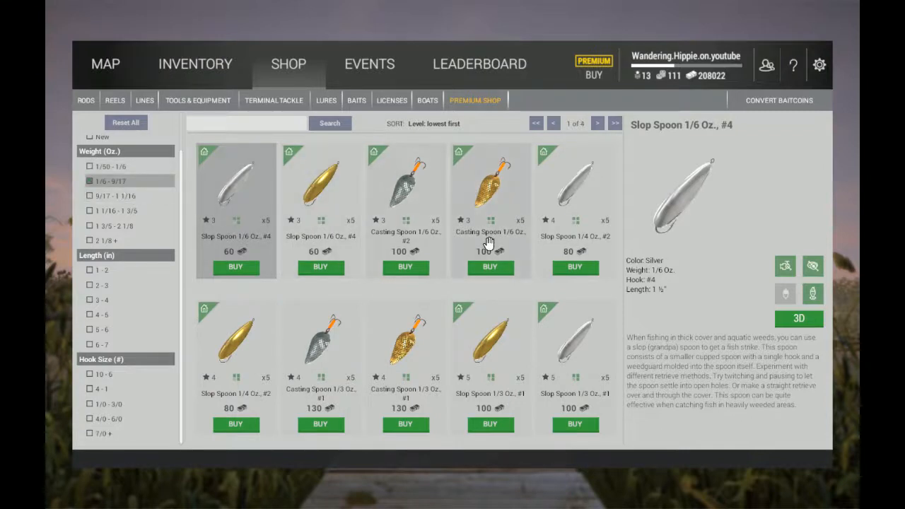
pyautogui.moveTo(555, 163)
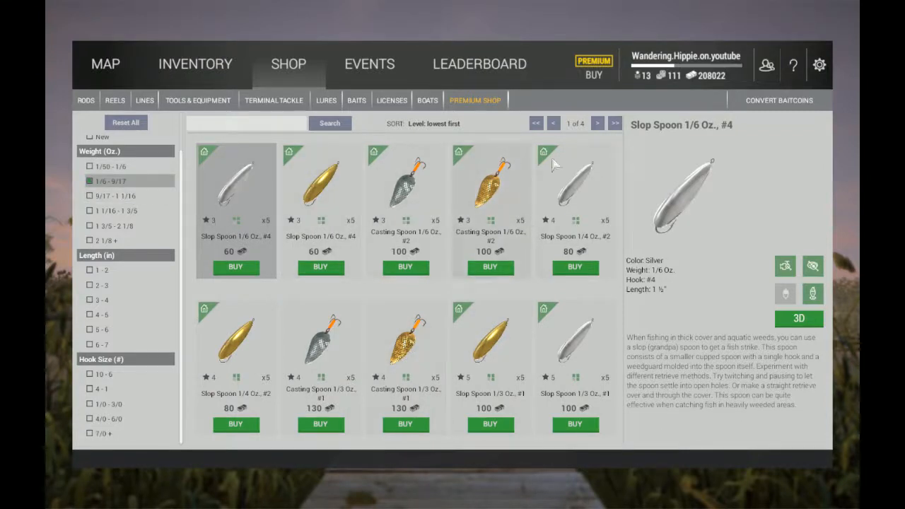
pyautogui.click(598, 123)
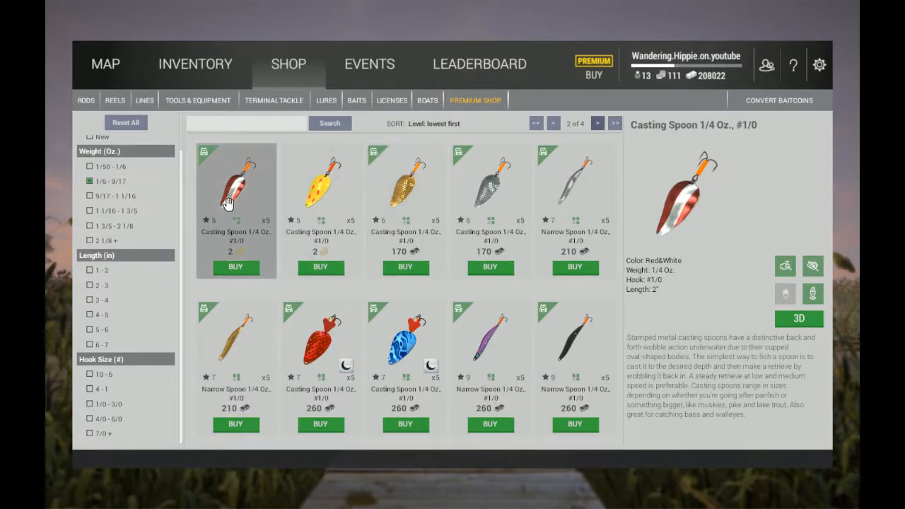
pyautogui.moveTo(244, 192)
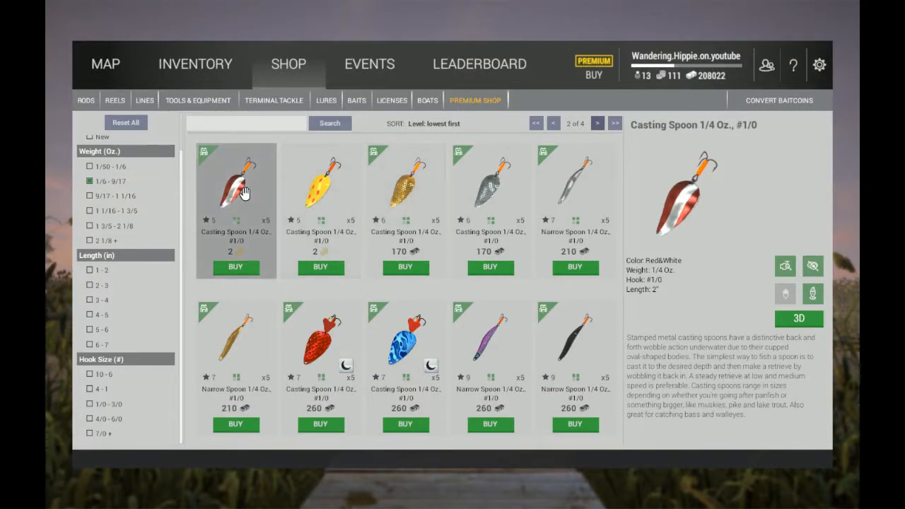
pyautogui.moveTo(209, 198)
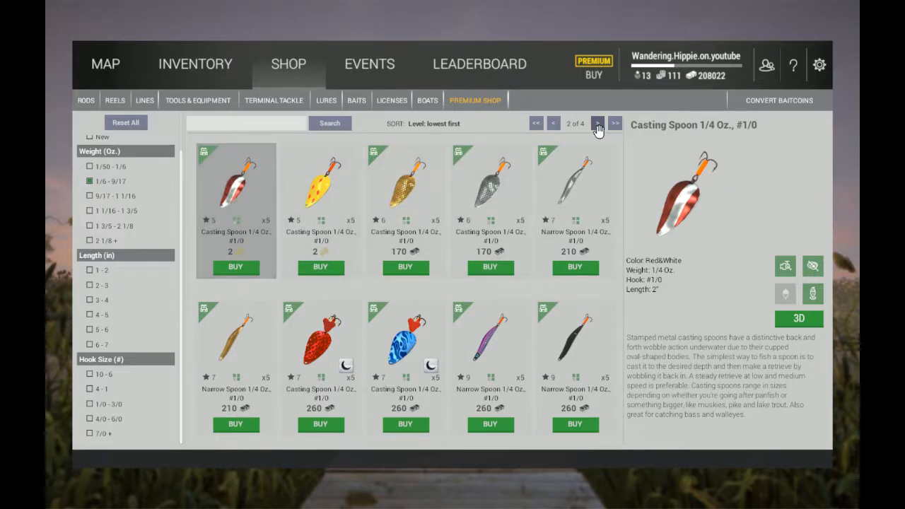
pyautogui.click(597, 123)
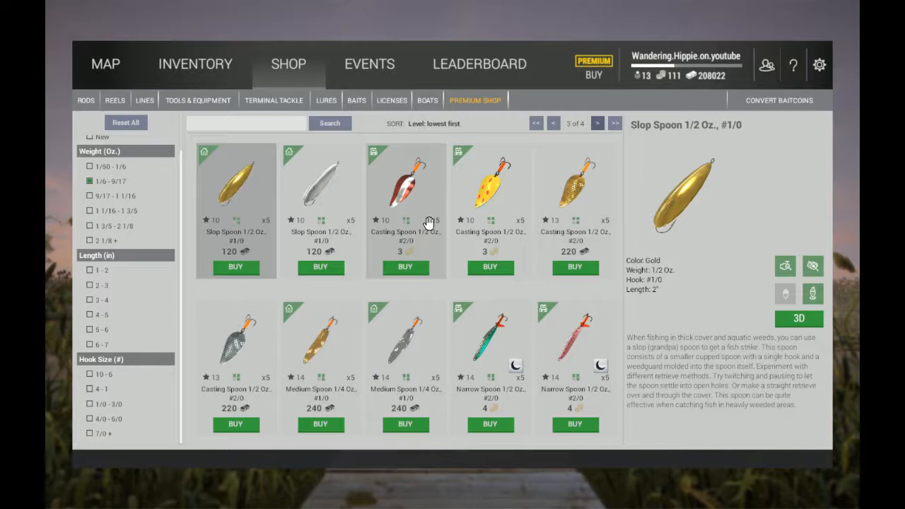
pyautogui.moveTo(424, 204)
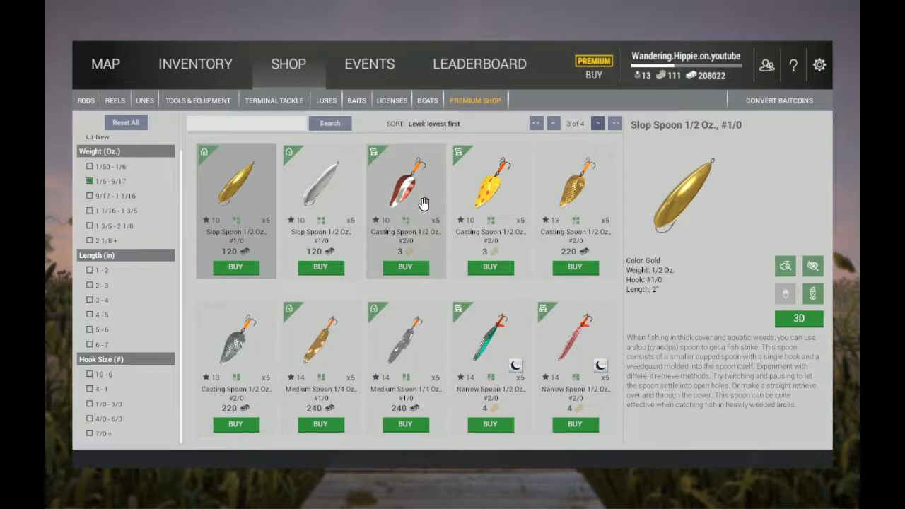
pyautogui.moveTo(544, 227)
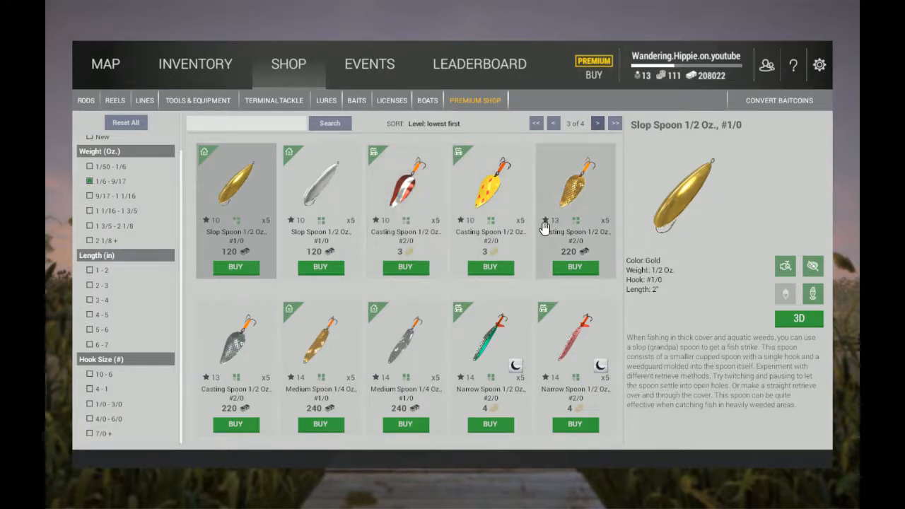
pyautogui.click(235, 340)
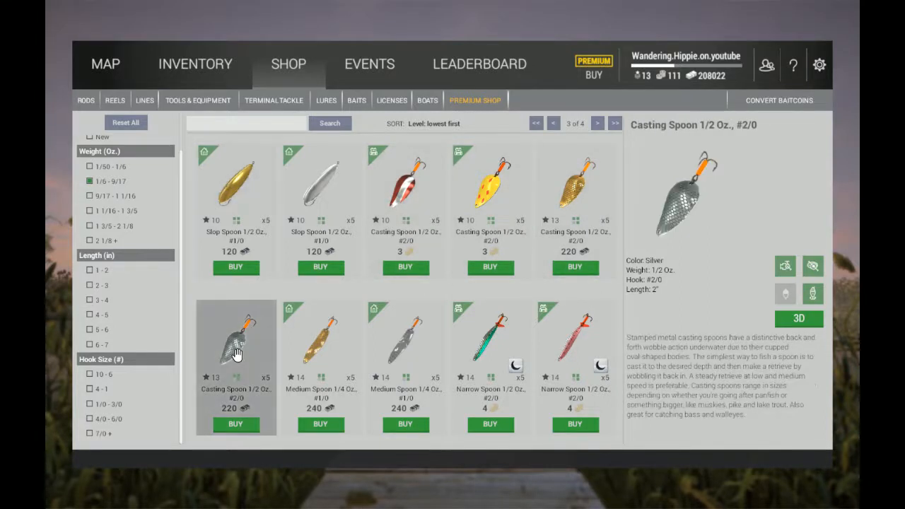
pyautogui.moveTo(437, 273)
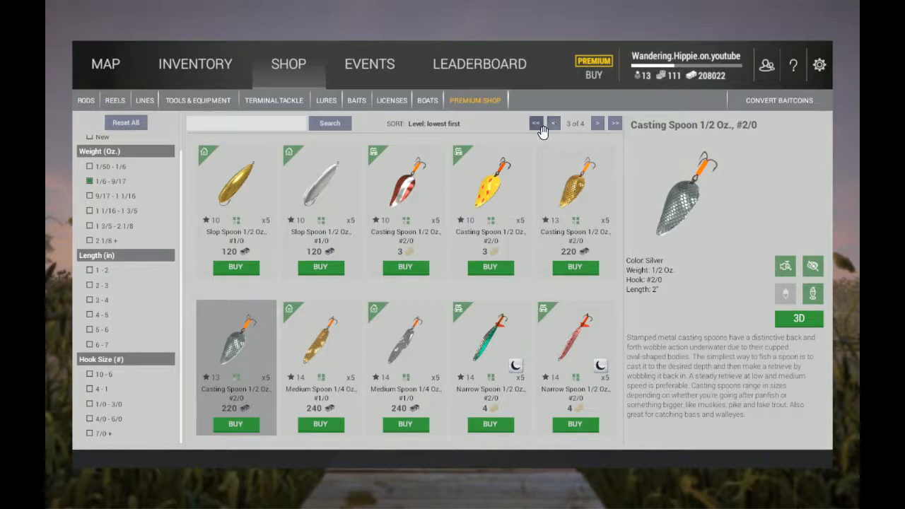
pyautogui.click(196, 64)
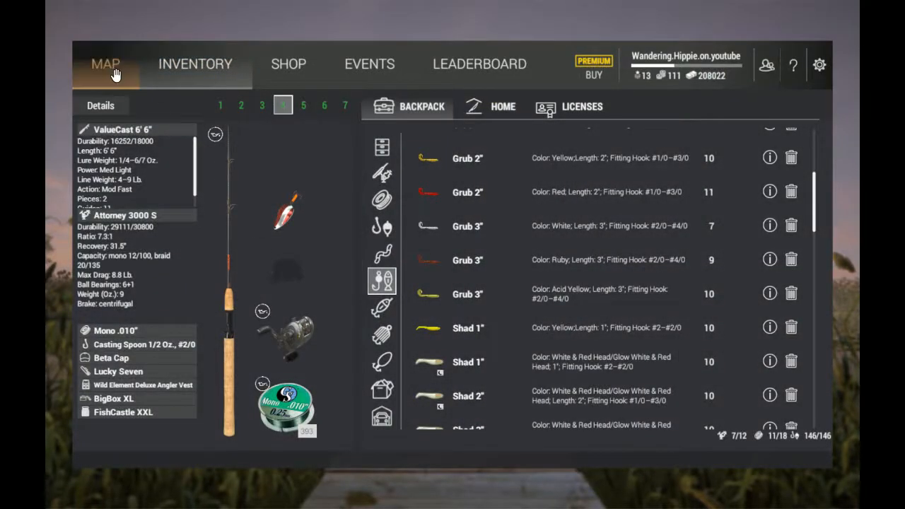
# Bring up the map and scroll Emerald Lake's forecast down to days 4 and 5
pyautogui.click(105, 64)
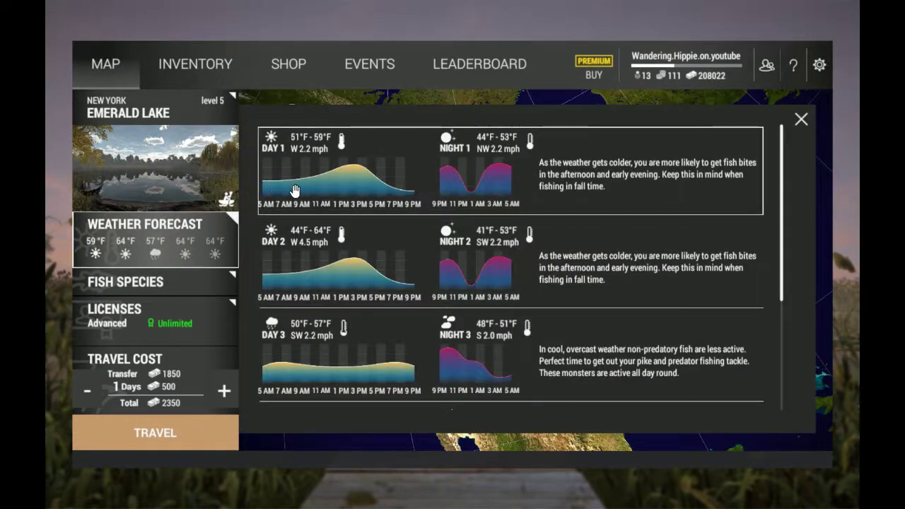
pyautogui.moveTo(352, 171)
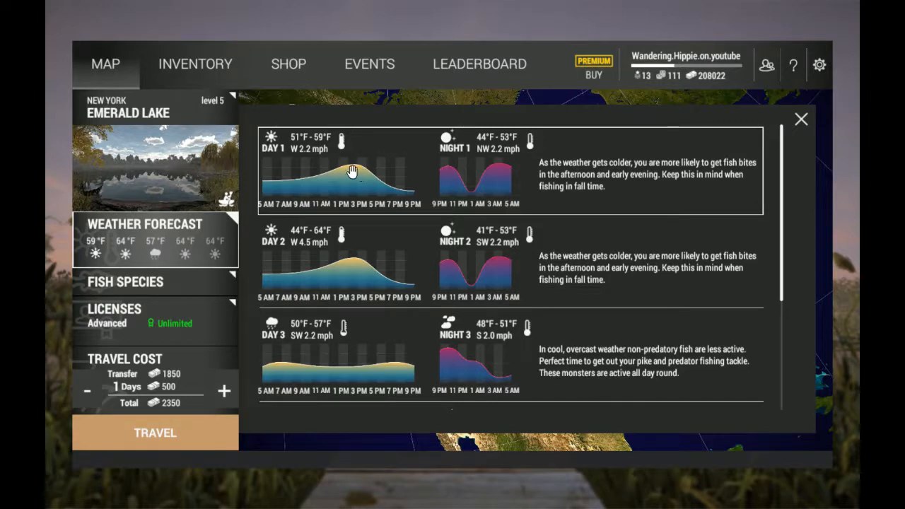
pyautogui.moveTo(347, 167)
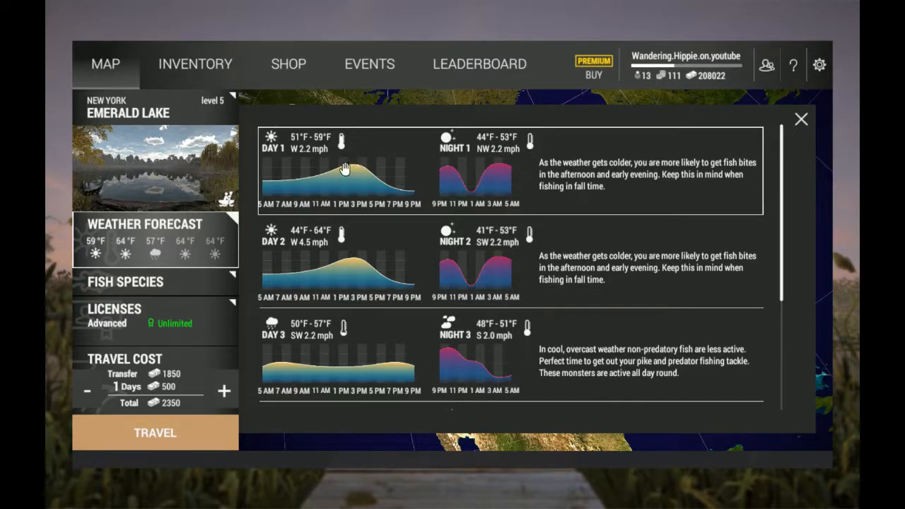
pyautogui.moveTo(317, 228)
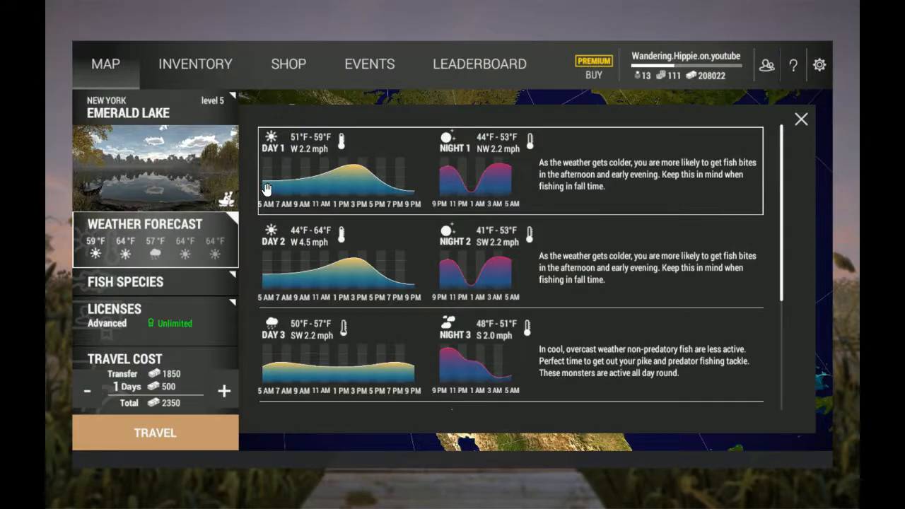
pyautogui.moveTo(293, 184)
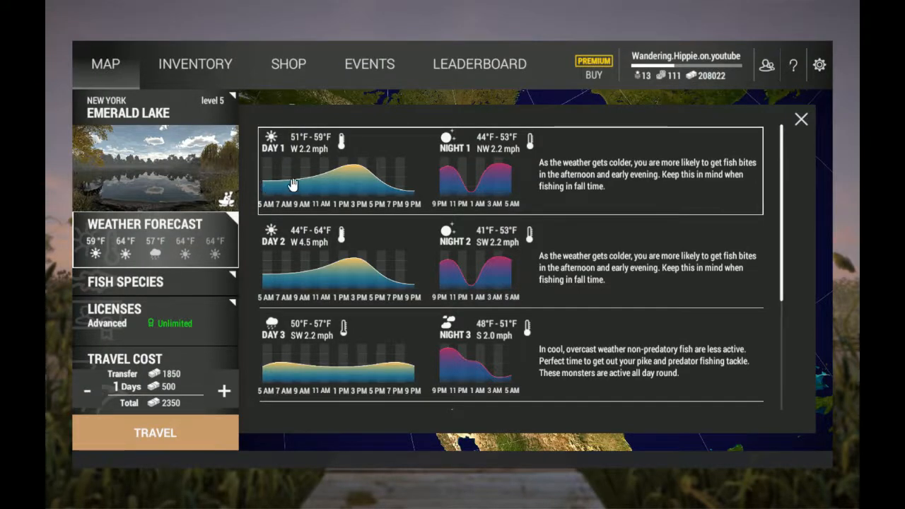
pyautogui.moveTo(323, 177)
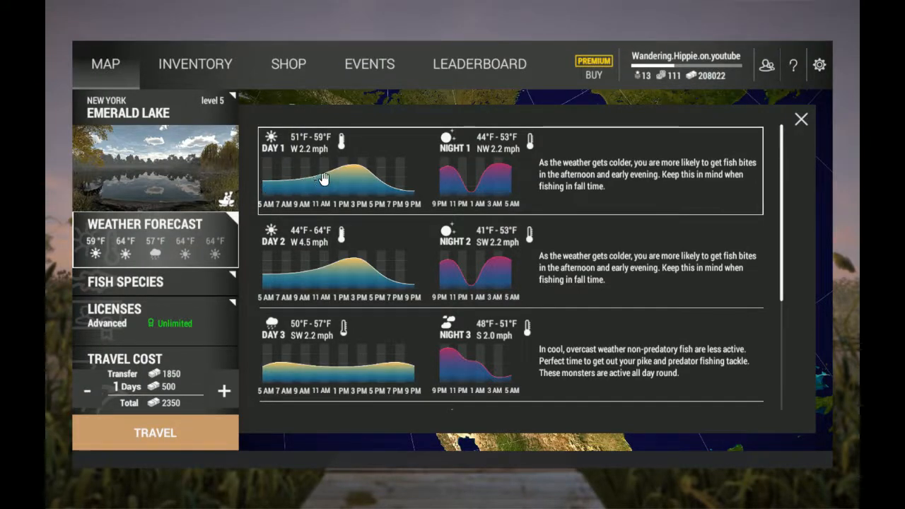
pyautogui.moveTo(368, 174)
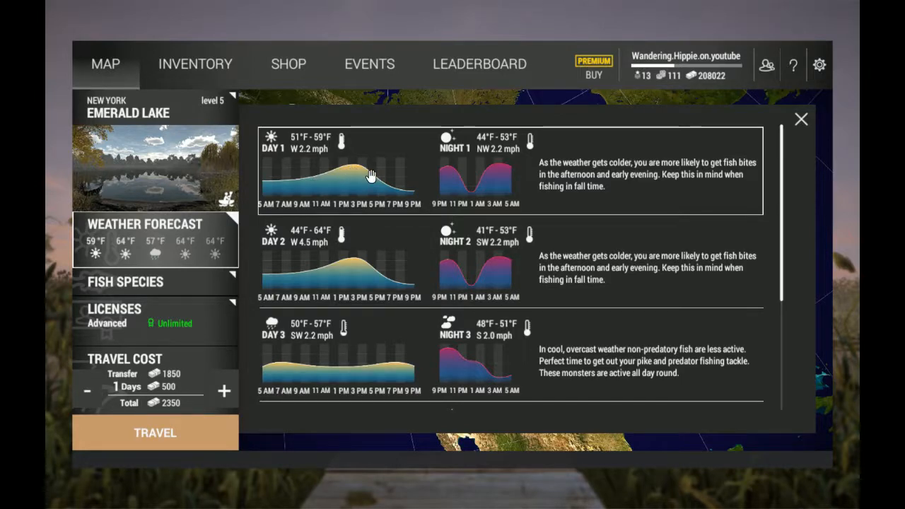
pyautogui.moveTo(449, 170)
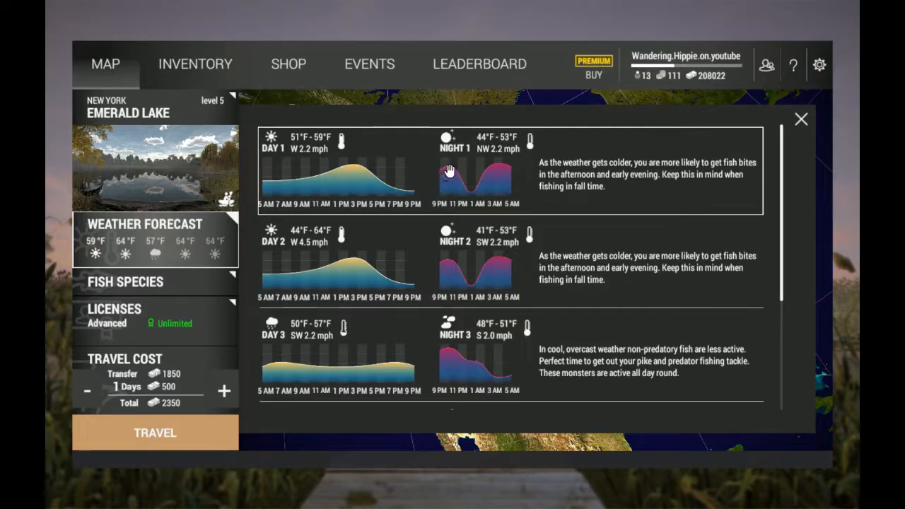
pyautogui.moveTo(500, 172)
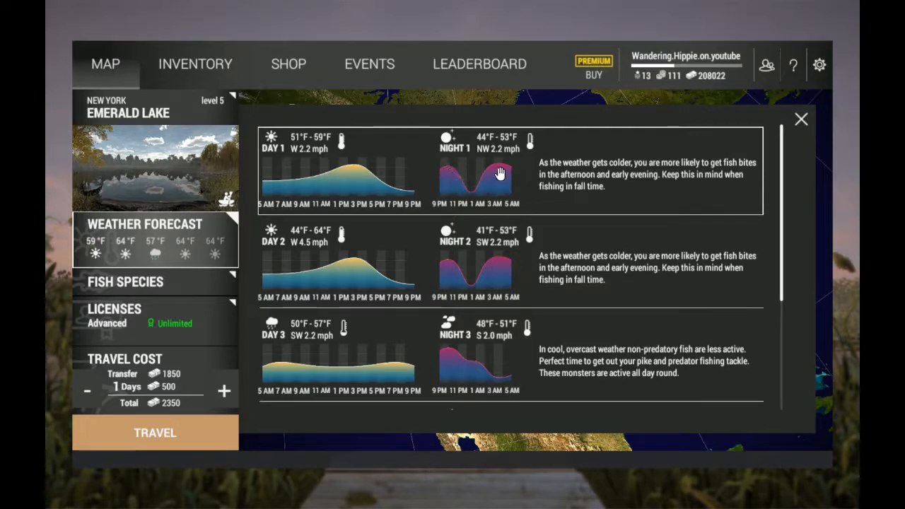
pyautogui.moveTo(558, 225)
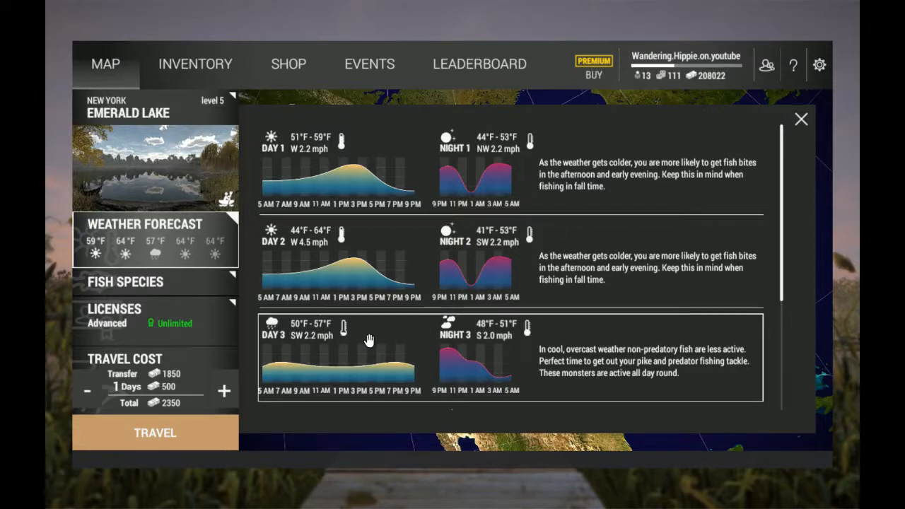
pyautogui.moveTo(315, 367)
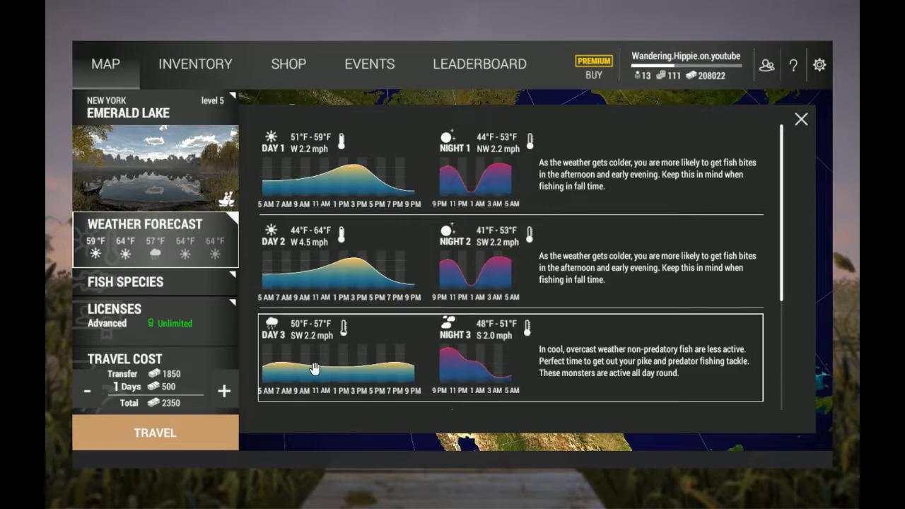
pyautogui.moveTo(789, 229)
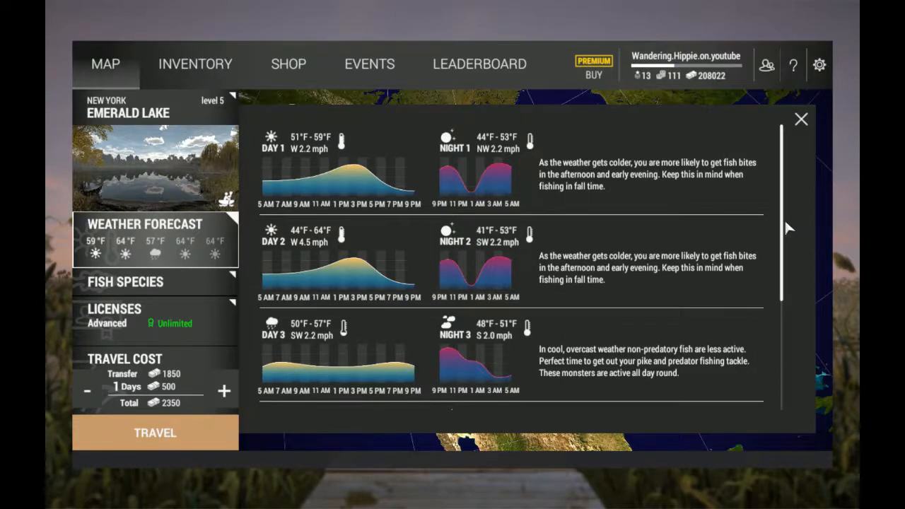
pyautogui.scroll(-3)
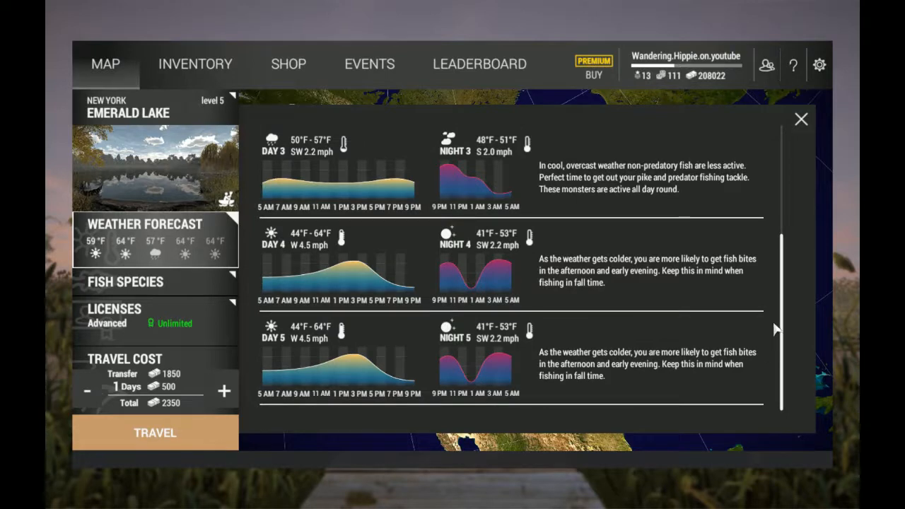
# Close Emerald Lake's weather forecast to return to the location map
pyautogui.click(801, 118)
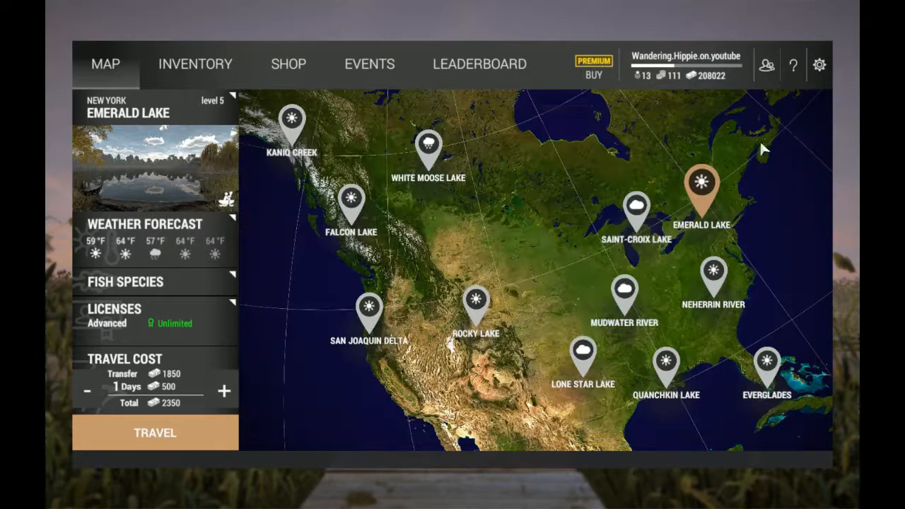
pyautogui.moveTo(793, 254)
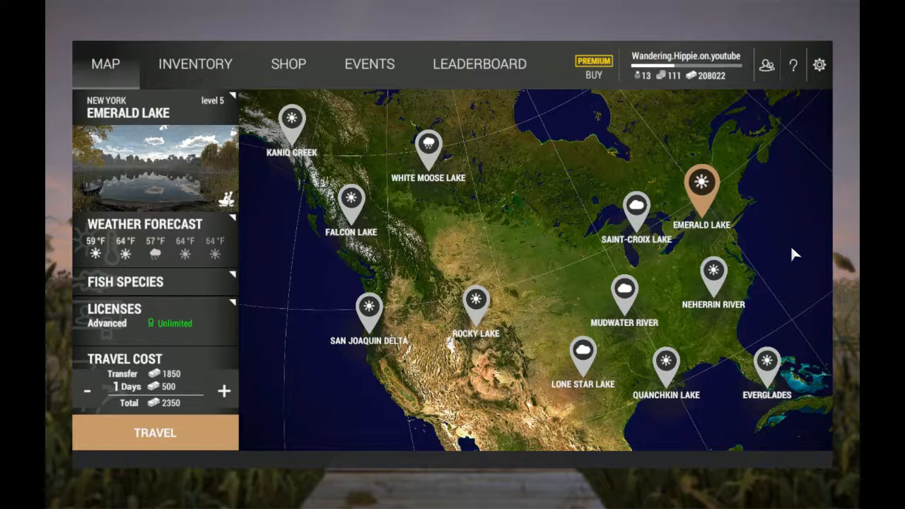
pyautogui.moveTo(234, 212)
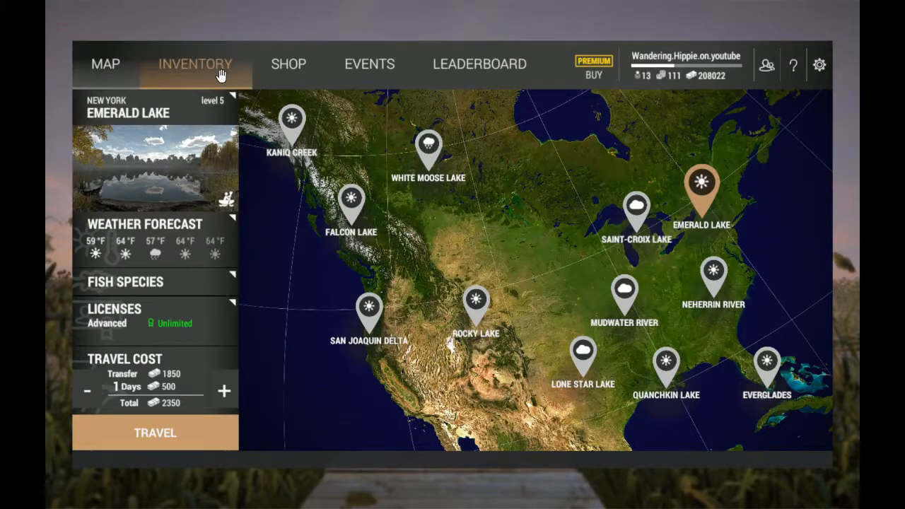
# Look at the shop's kayaks, then step through inventory rod setups 6 and 7
pyautogui.click(288, 64)
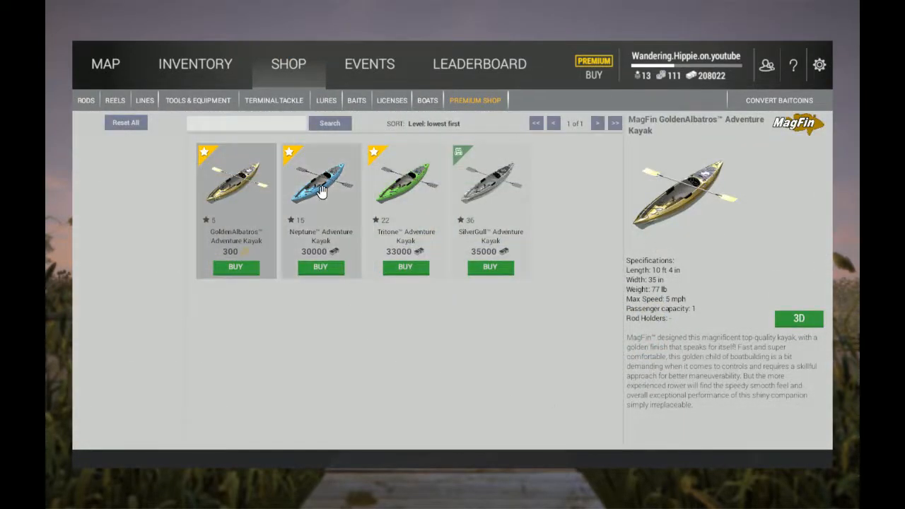
pyautogui.moveTo(191, 255)
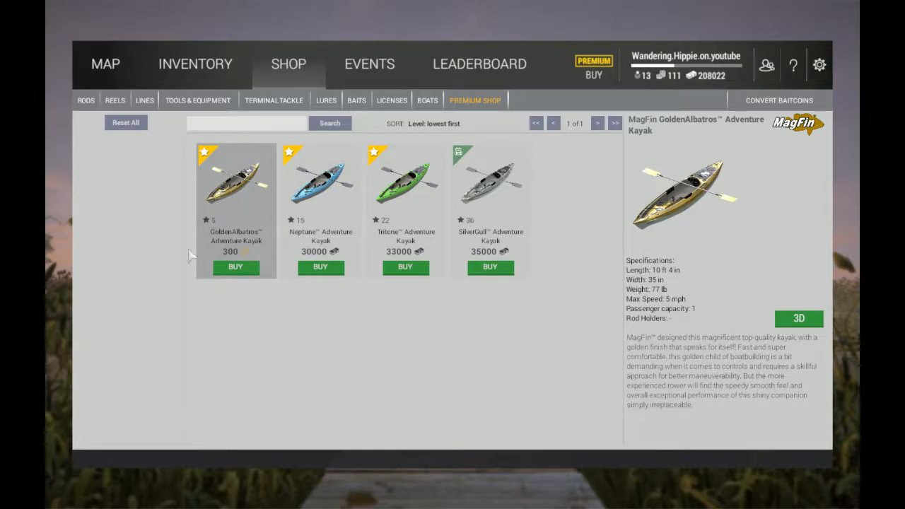
pyautogui.moveTo(321, 327)
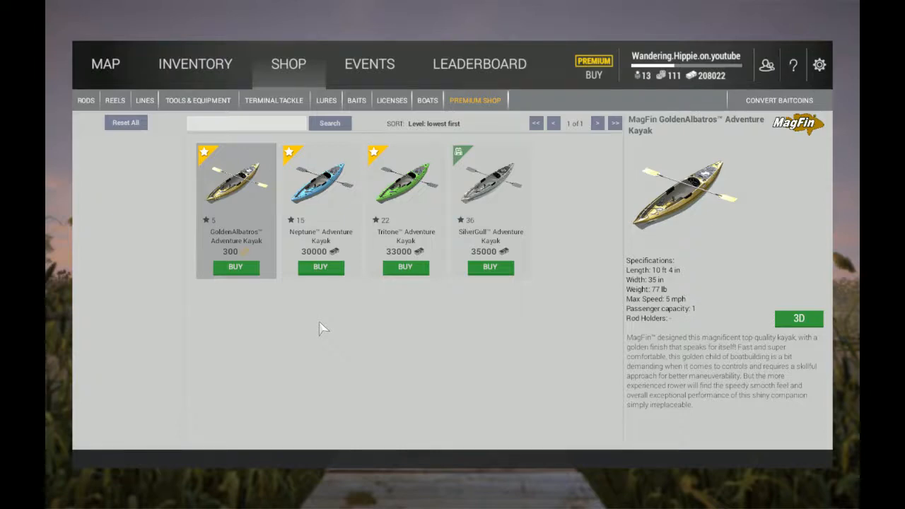
pyautogui.moveTo(195, 64)
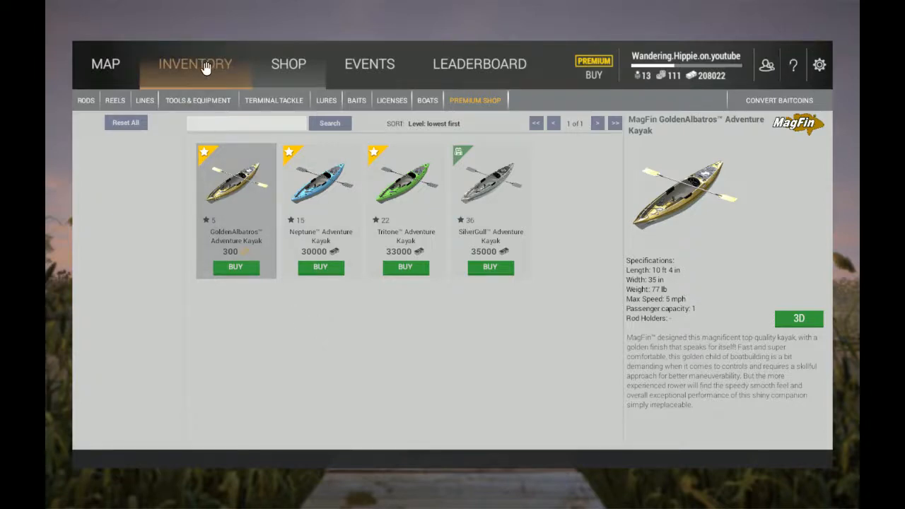
pyautogui.click(195, 64)
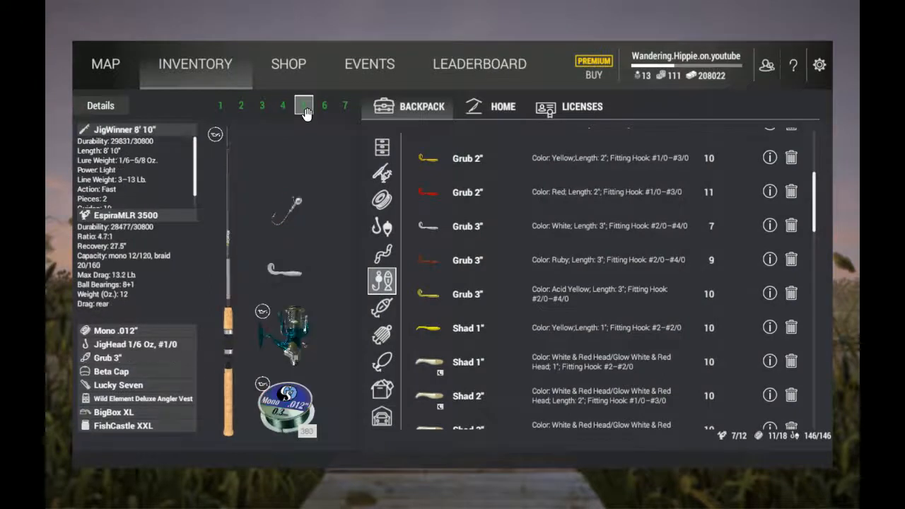
pyautogui.click(304, 105)
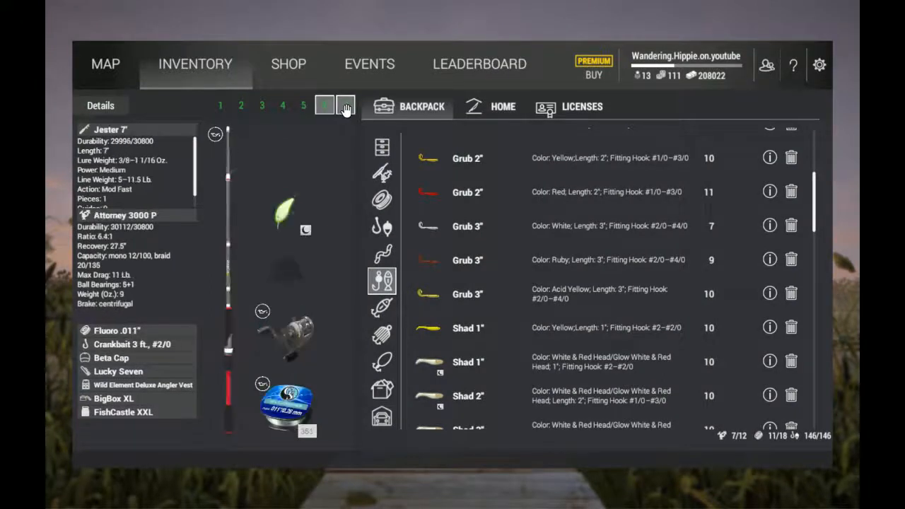
pyautogui.click(345, 106)
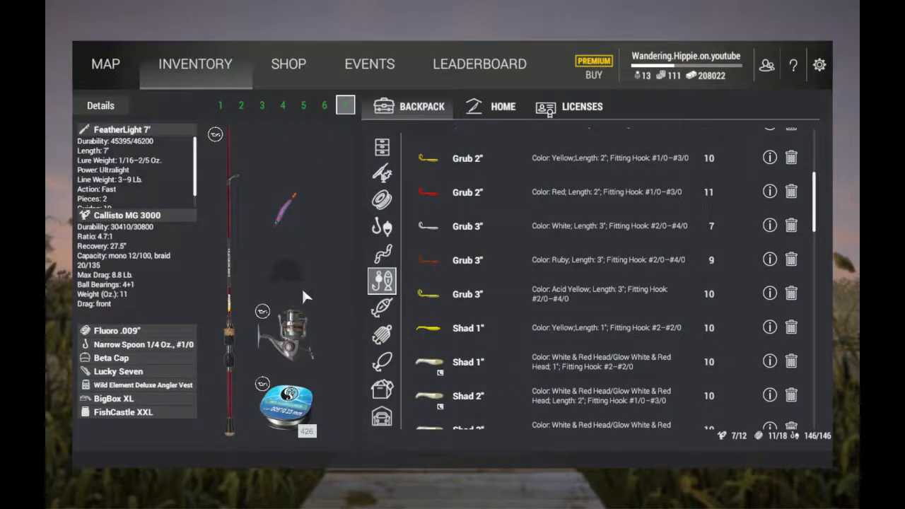